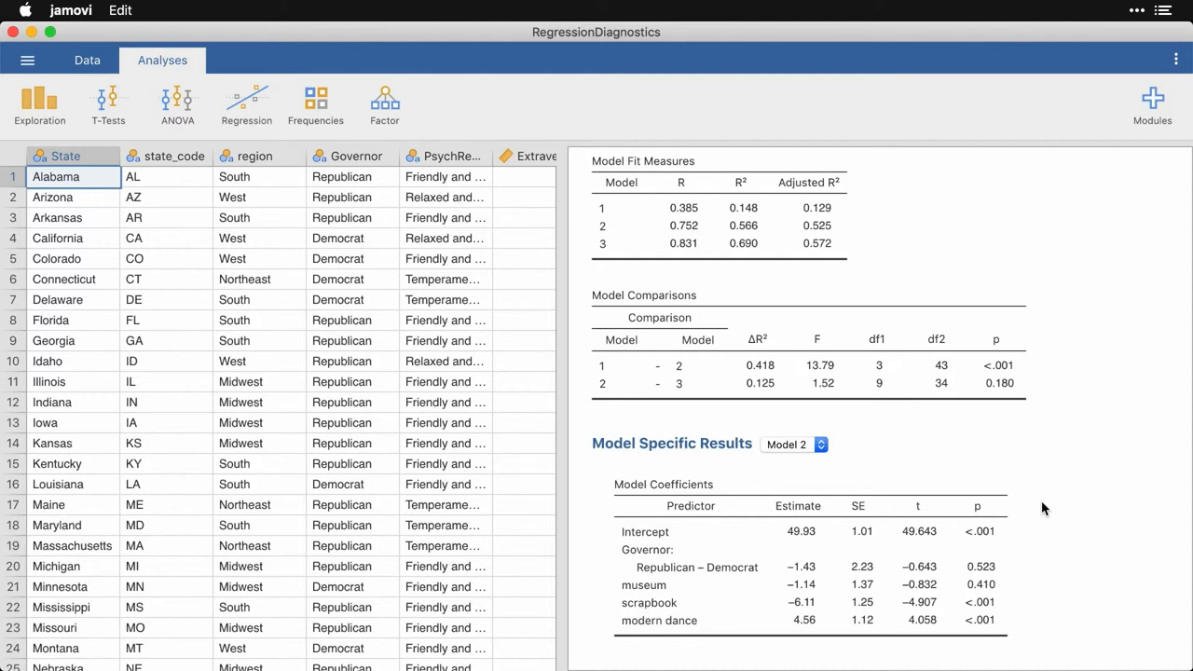
{"action": "mouse_move", "coordinate": [936, 531]}
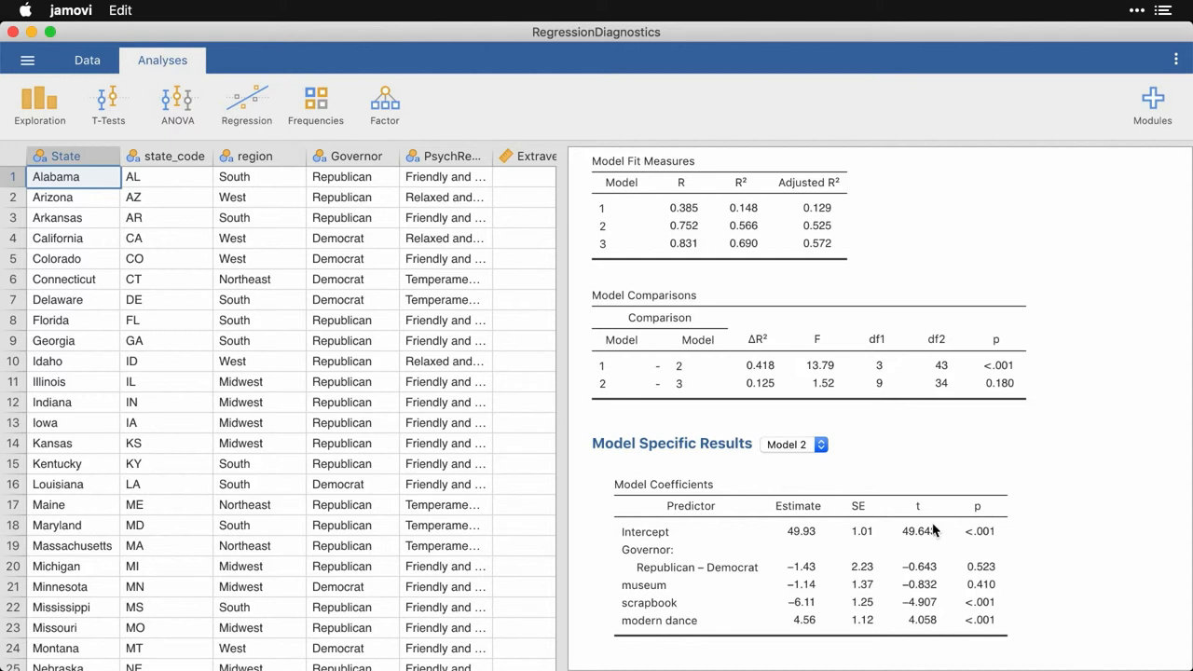
- Reopen the Linear Regression options for Openness from the results panel
{"action": "left_click", "coordinate": [246, 102]}
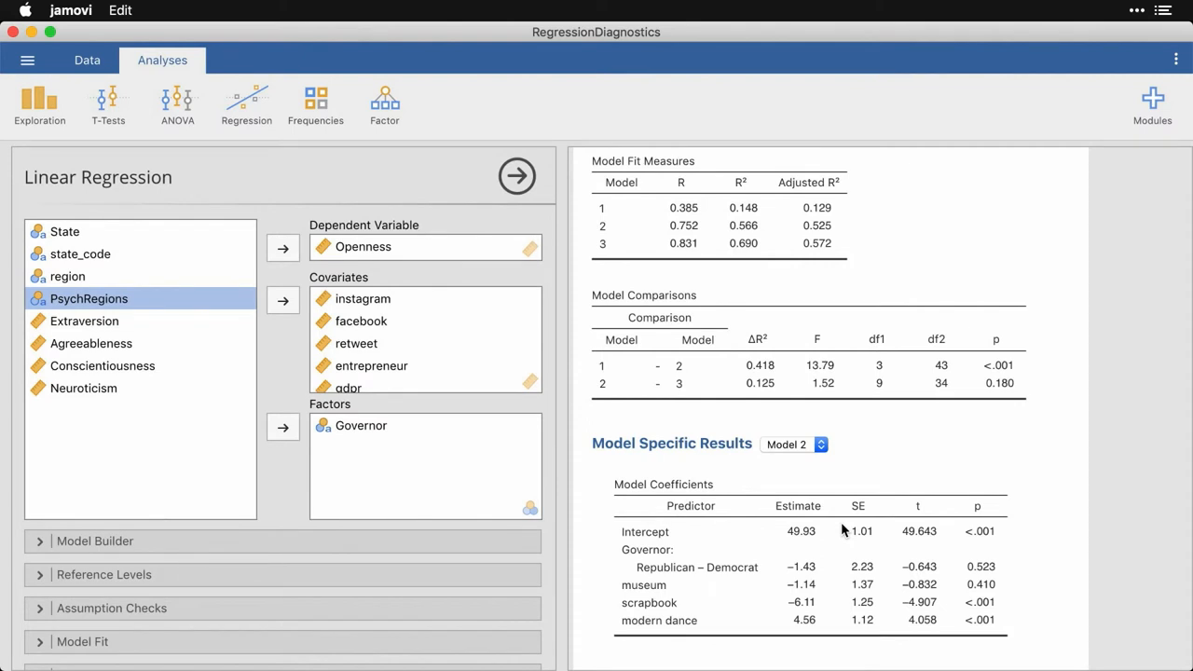
{"action": "mouse_move", "coordinate": [164, 532]}
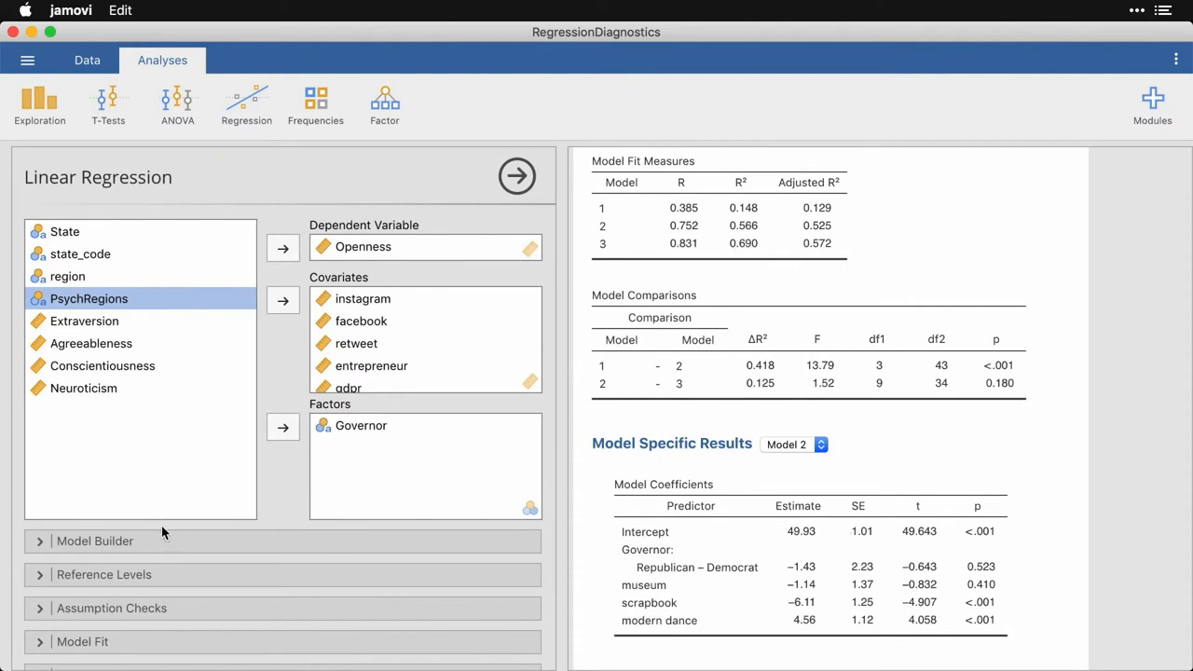
- Expand the Assumption Checks section of the regression options
{"action": "left_click", "coordinate": [93, 541]}
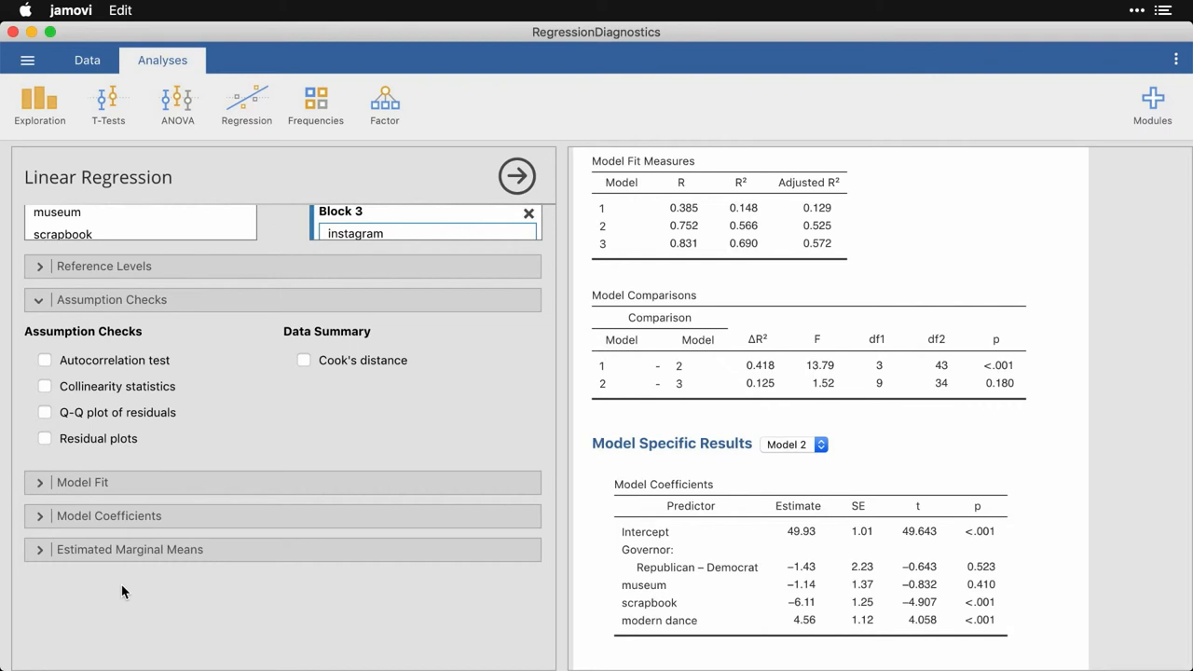
{"action": "mouse_move", "coordinate": [198, 399]}
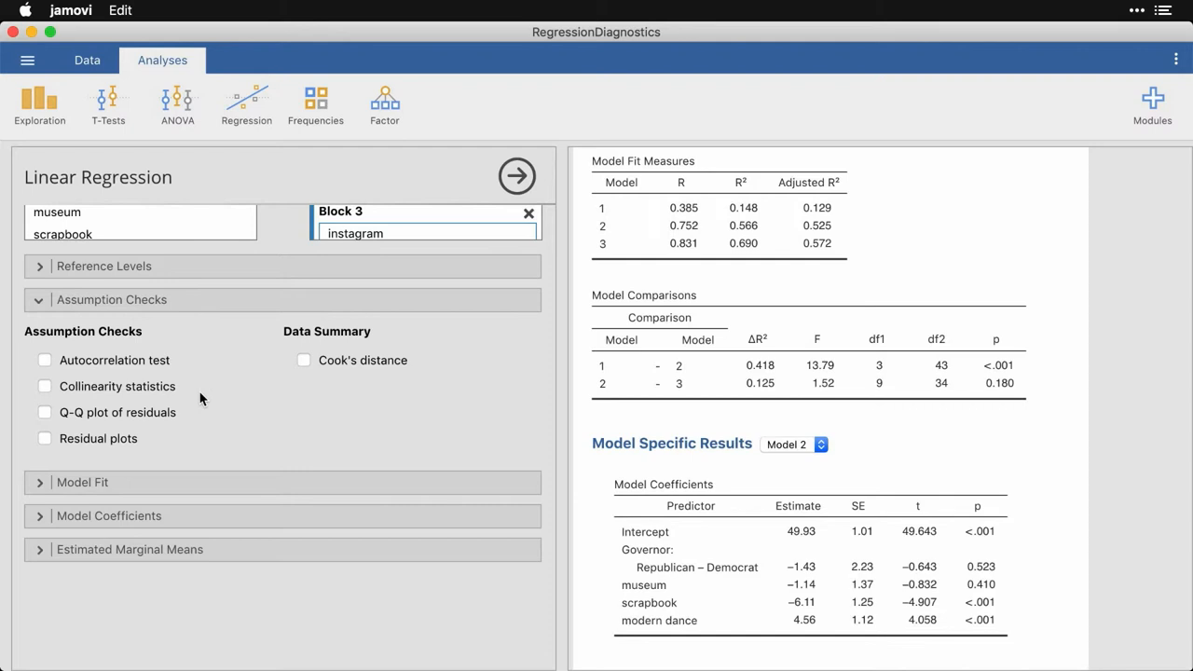
{"action": "mouse_move", "coordinate": [194, 369]}
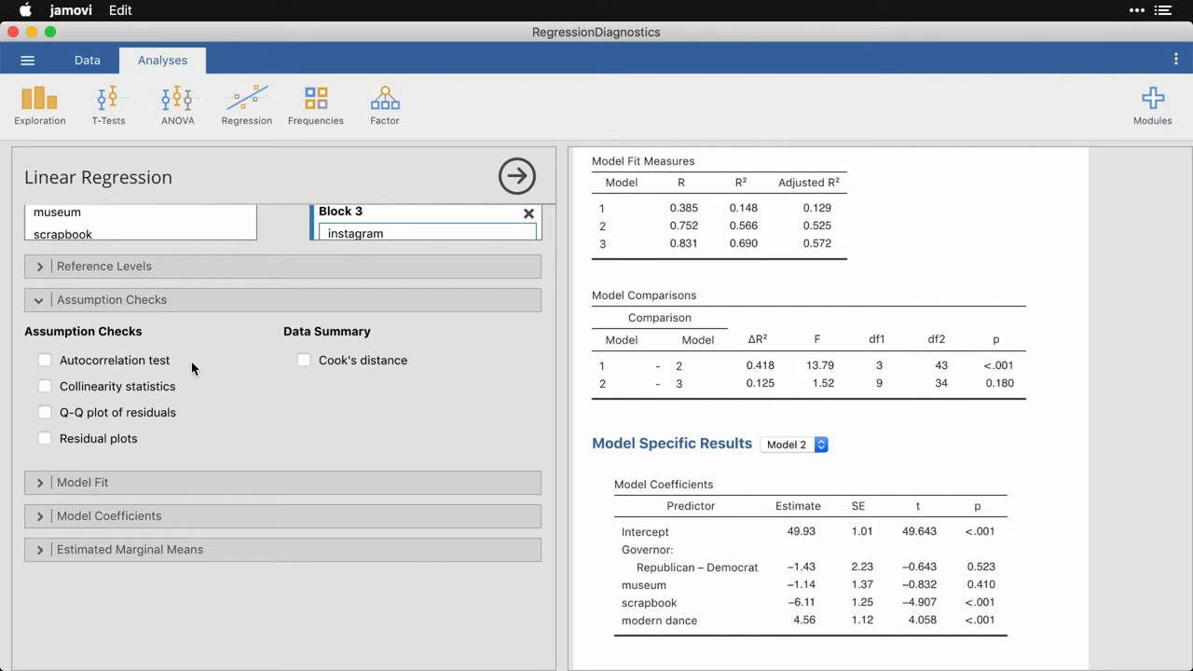
{"action": "mouse_move", "coordinate": [194, 386]}
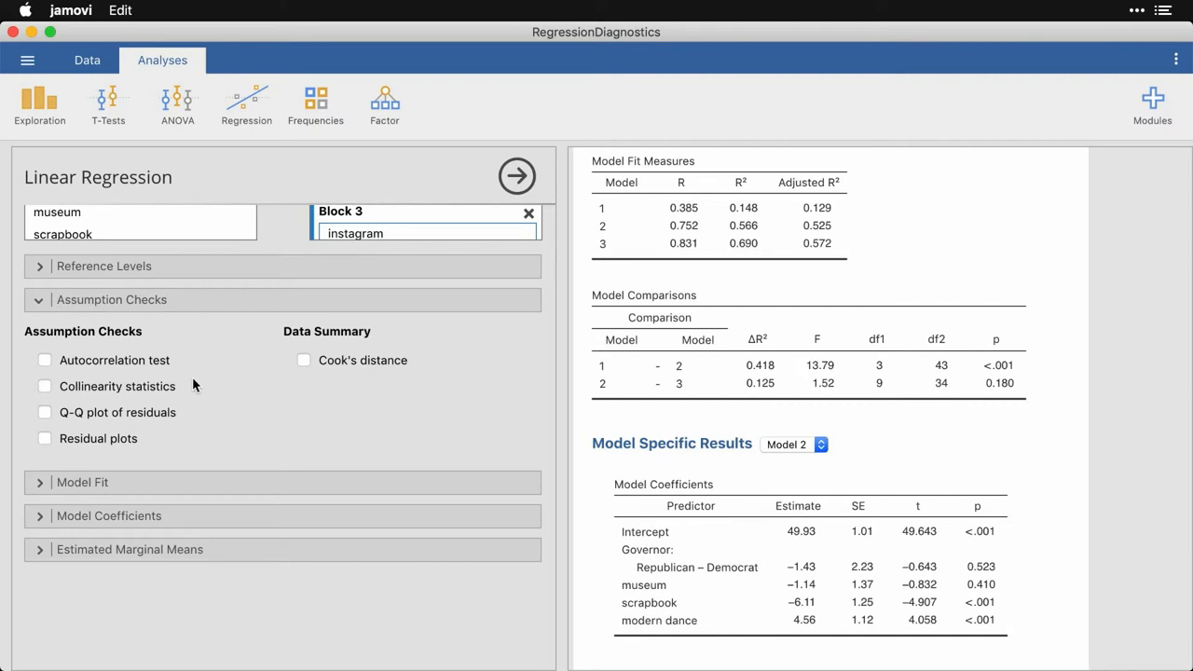
{"action": "mouse_move", "coordinate": [196, 395]}
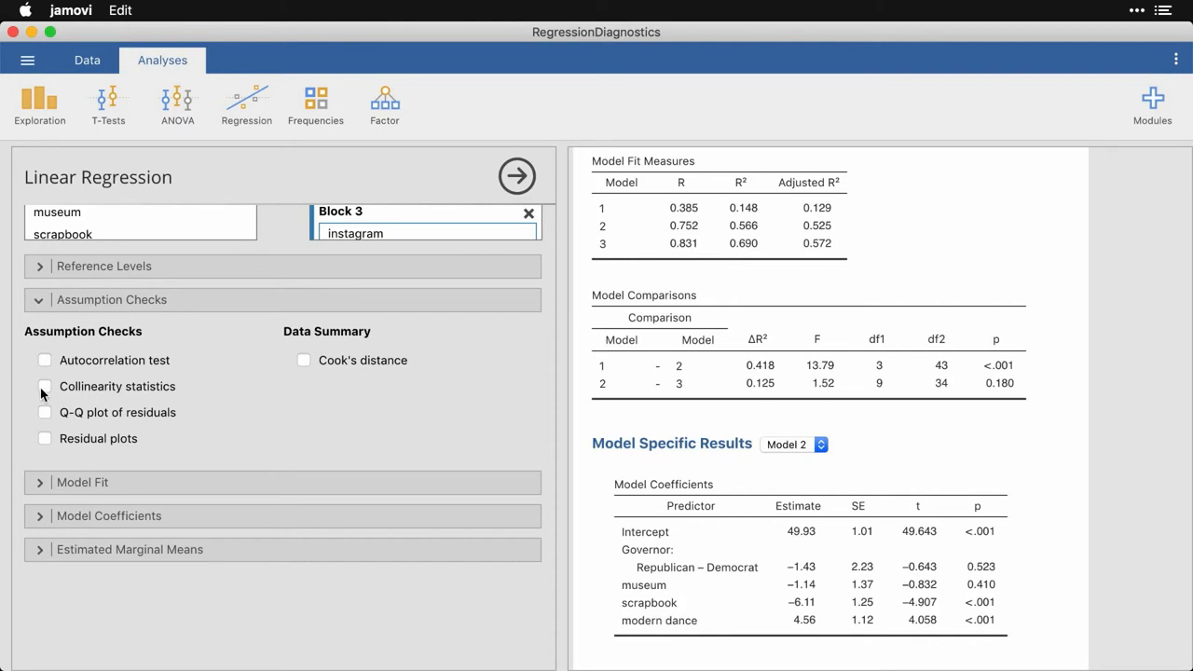
- Add collinearity statistics giving VIF and tolerance for Governor, museum, scrapbook and modern dance
{"action": "left_click", "coordinate": [45, 386]}
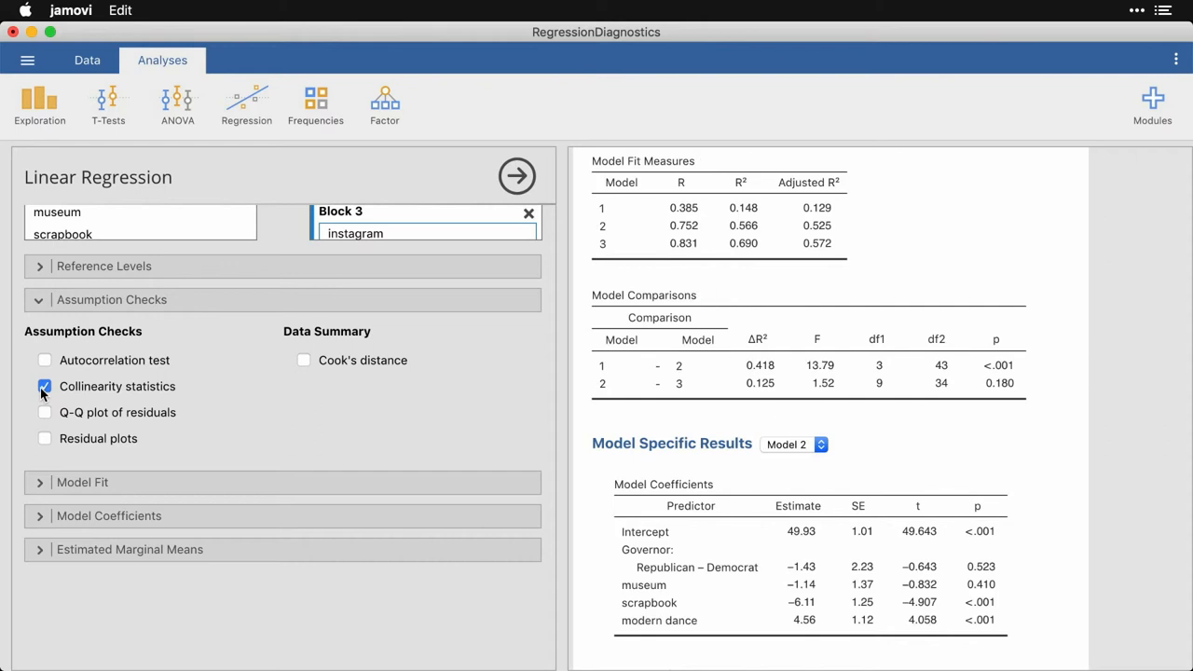
{"action": "mouse_move", "coordinate": [77, 394]}
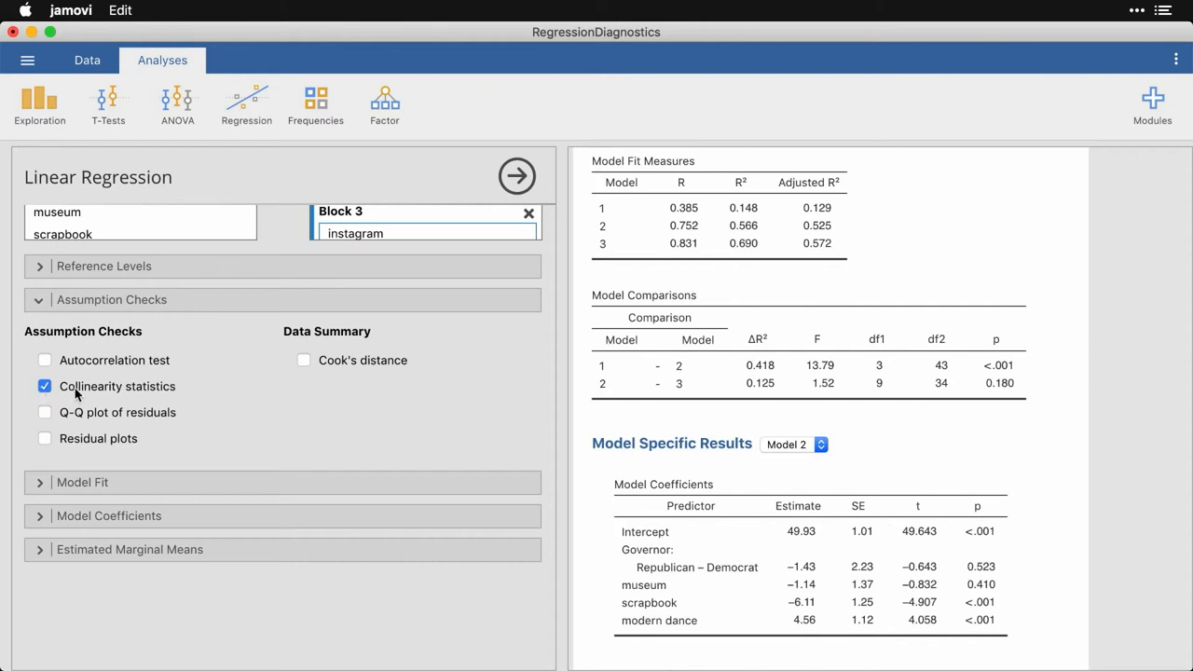
{"action": "mouse_move", "coordinate": [1123, 485]}
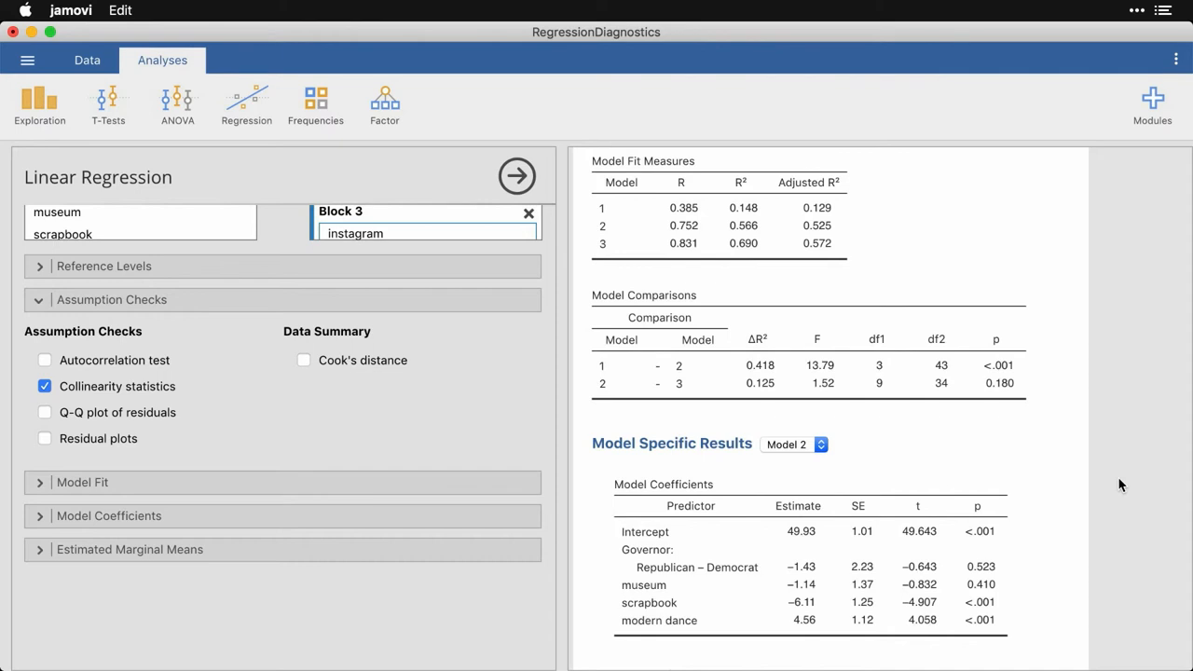
{"action": "scroll", "scroll_direction": "down", "scroll_amount": 3}
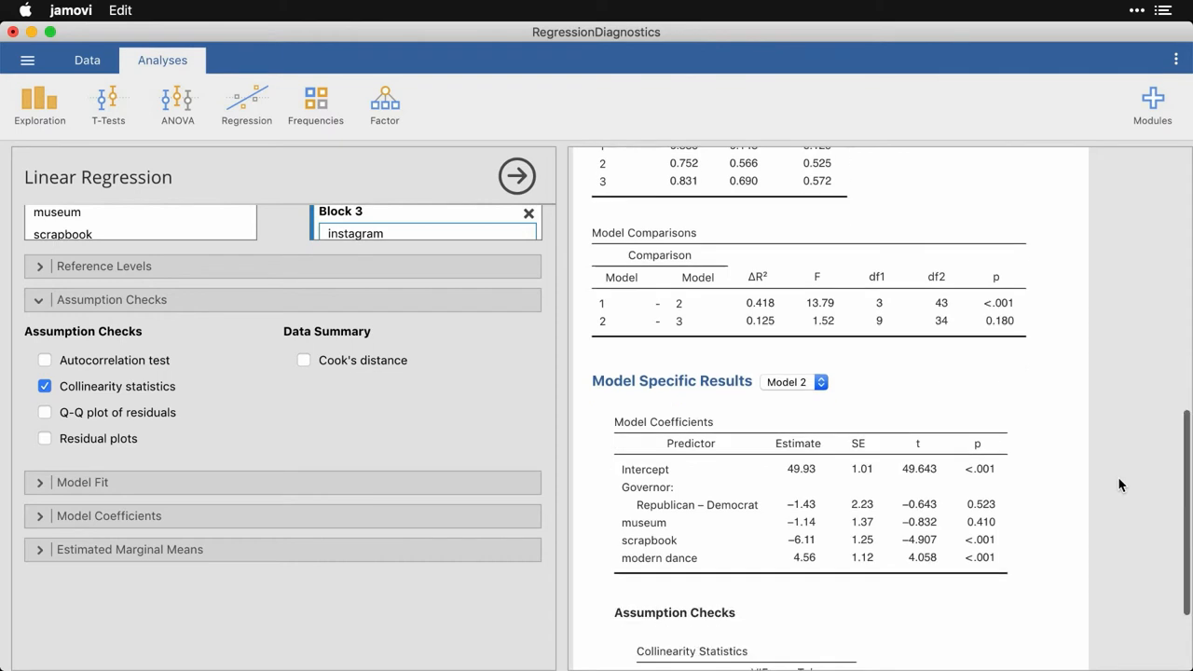
{"action": "scroll", "scroll_direction": "down", "scroll_amount": 3}
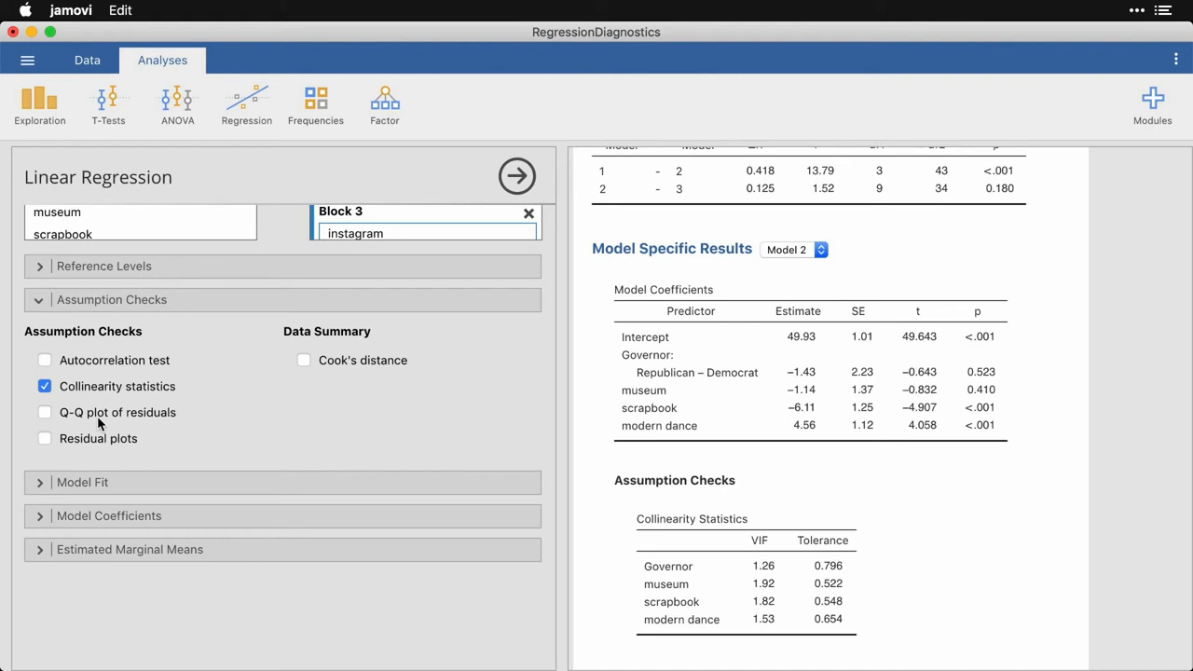
- Add a Q-Q plot of standardized residuals against theoretical quantiles
{"action": "left_click", "coordinate": [45, 412]}
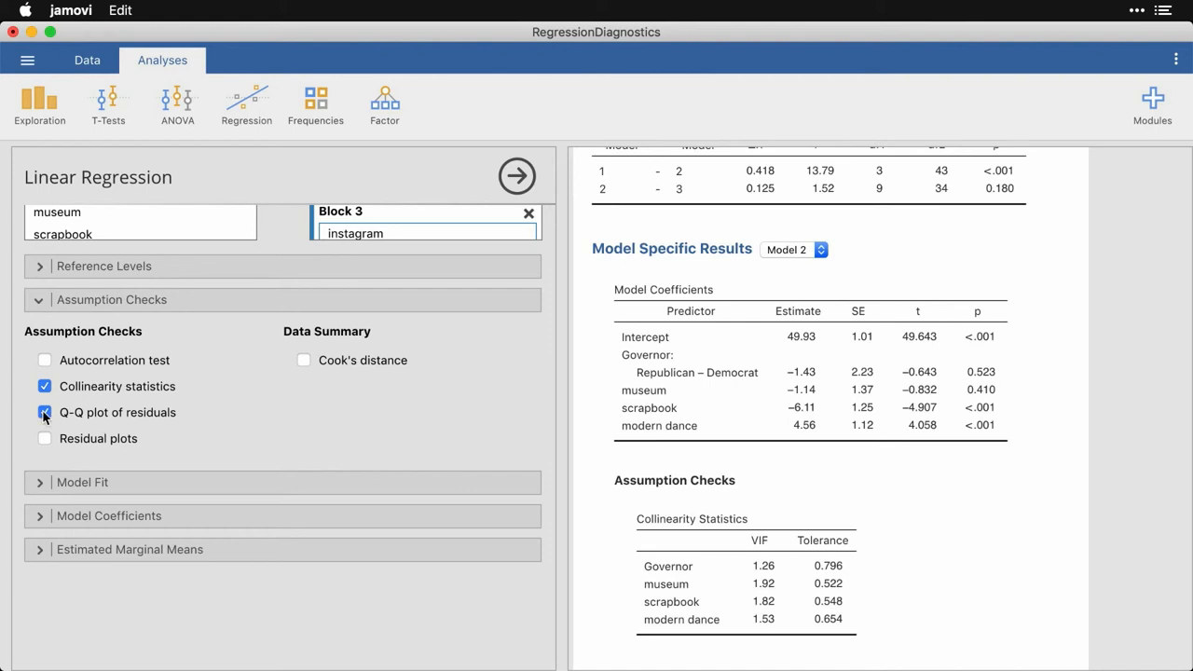
{"action": "left_click", "coordinate": [45, 412]}
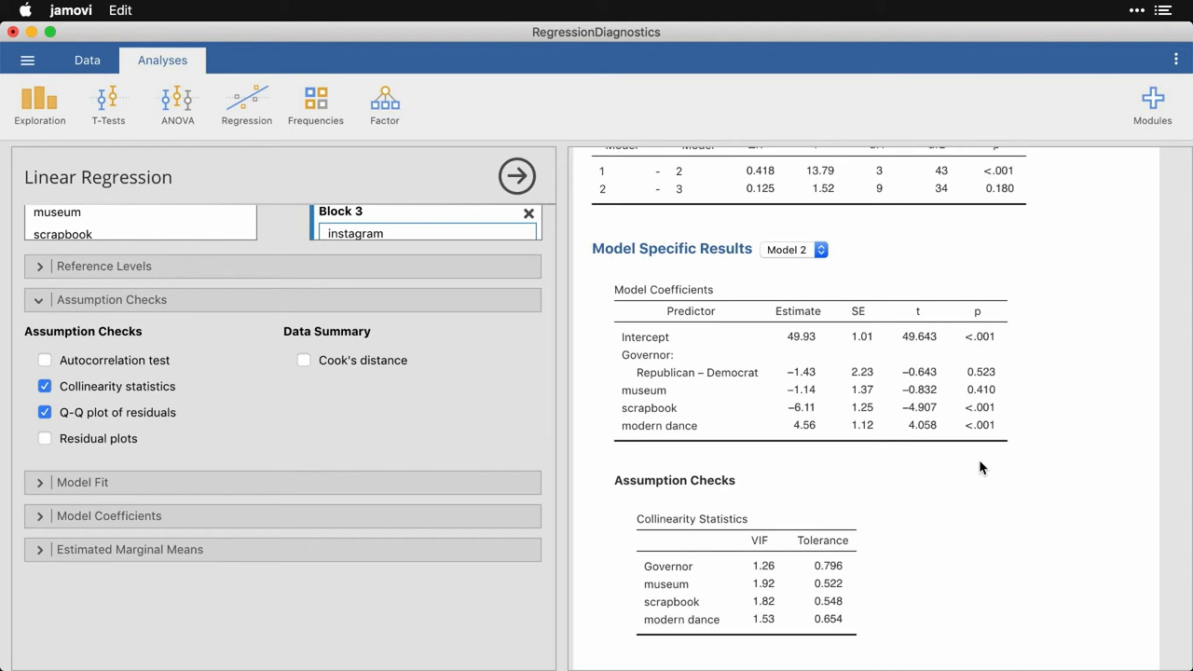
{"action": "mouse_move", "coordinate": [1070, 550]}
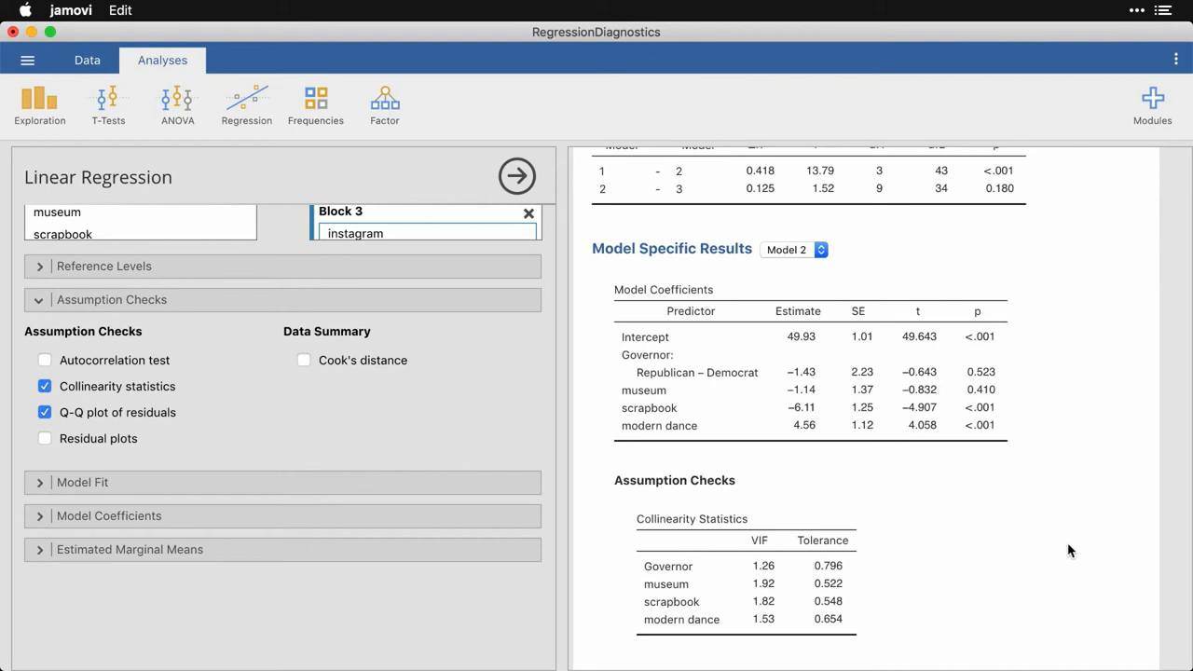
{"action": "scroll", "scroll_direction": "down", "scroll_amount": 3}
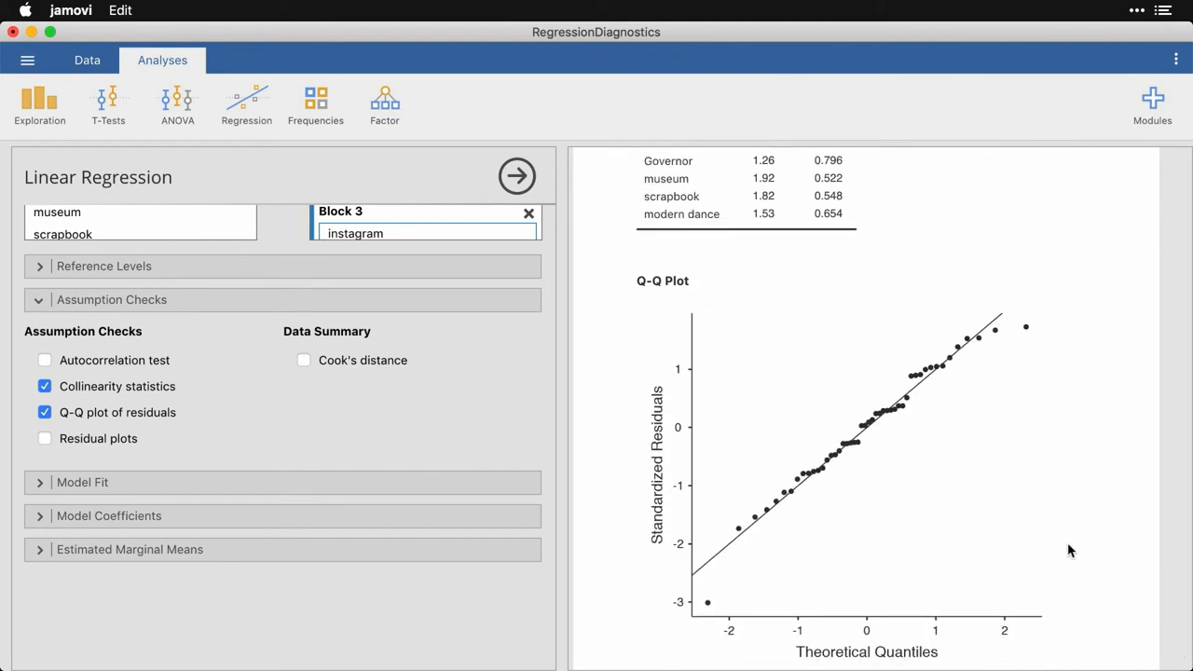
{"action": "mouse_move", "coordinate": [843, 537]}
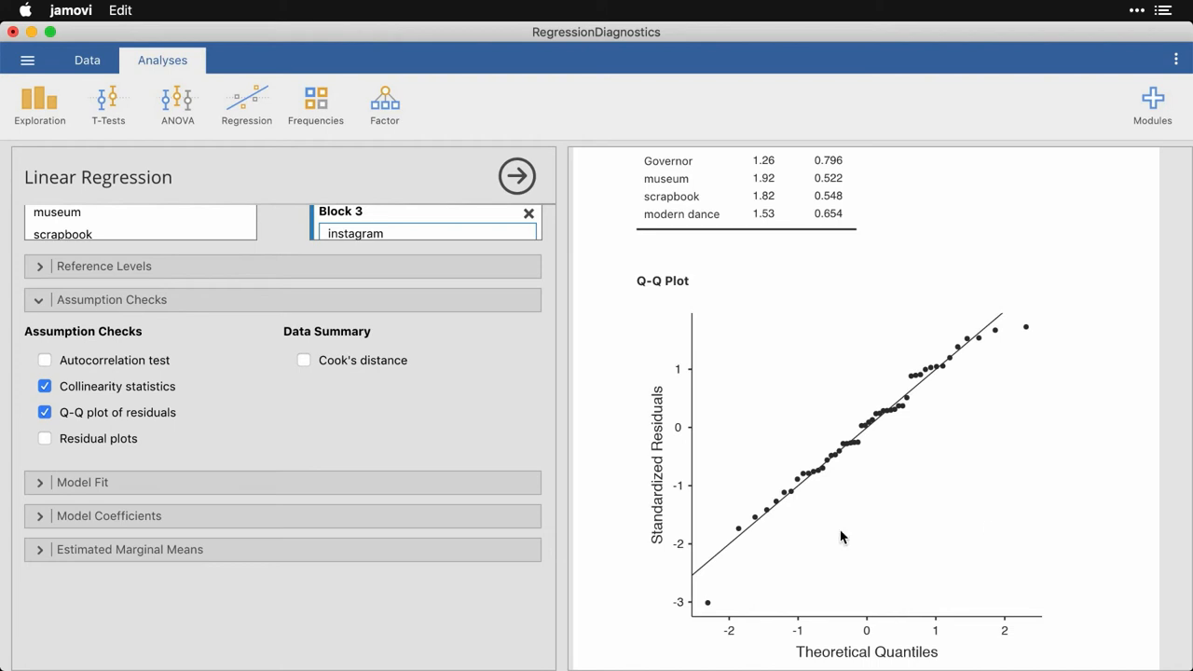
{"action": "mouse_move", "coordinate": [706, 608]}
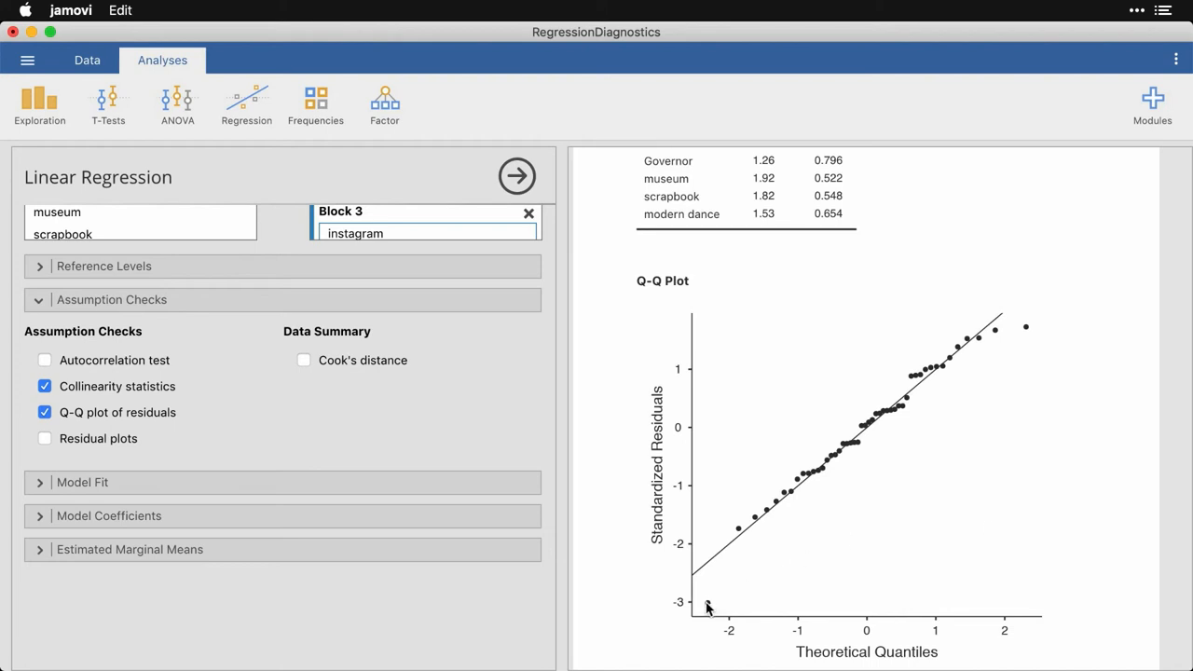
{"action": "mouse_move", "coordinate": [856, 444]}
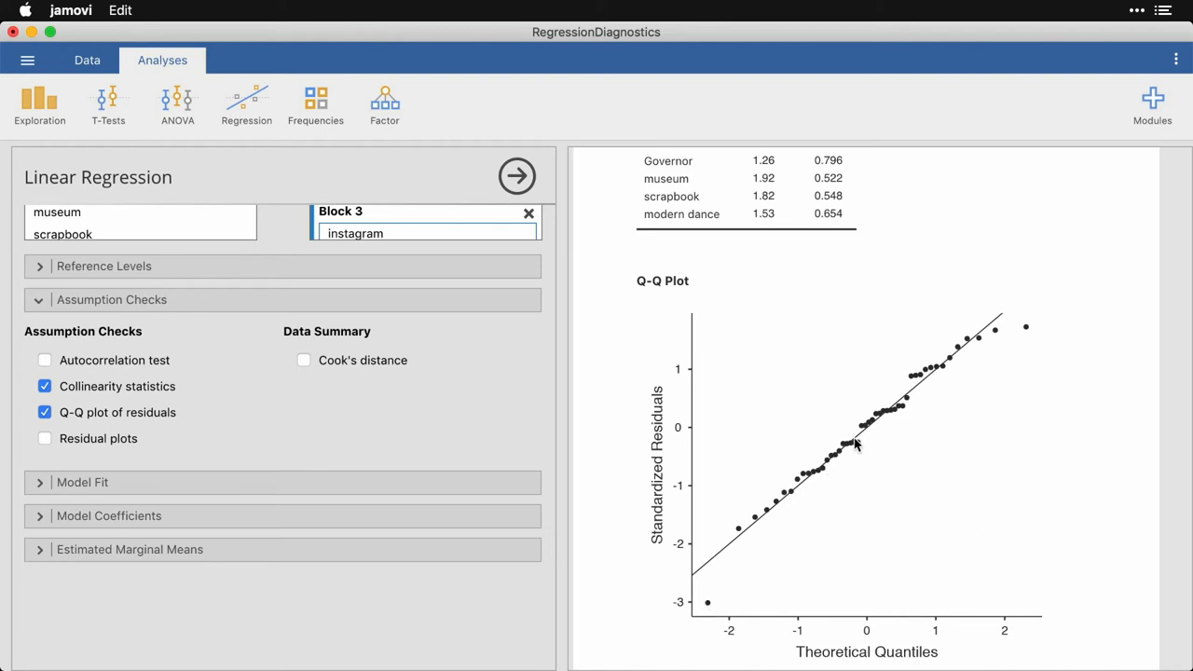
{"action": "mouse_move", "coordinate": [1022, 339]}
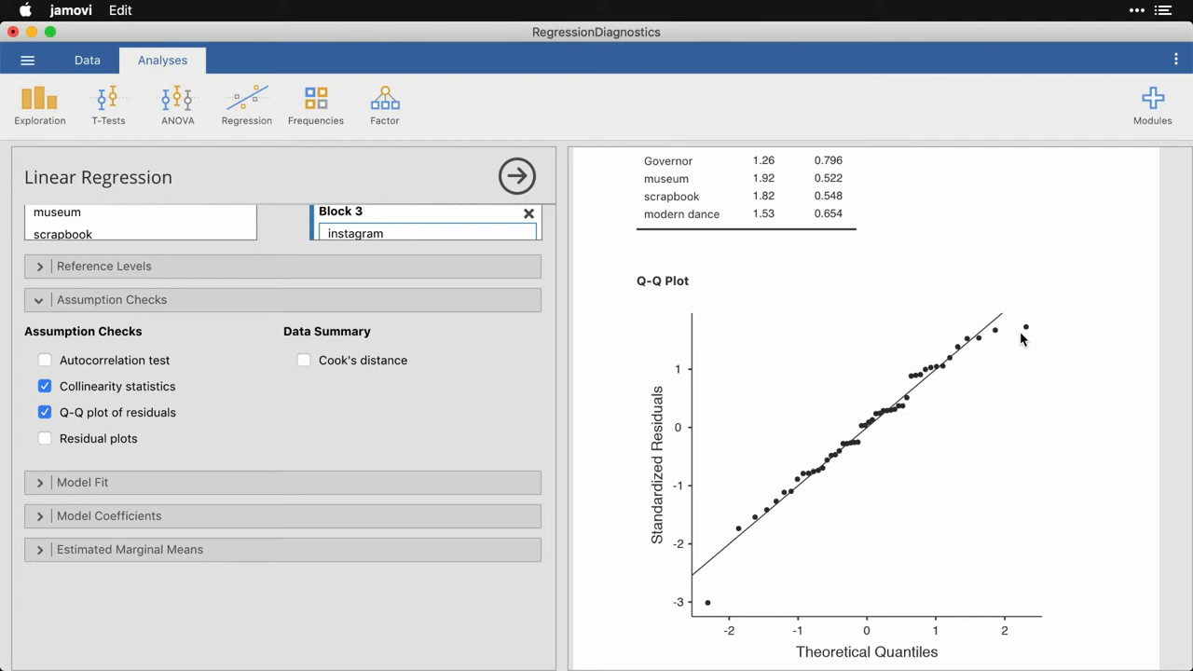
{"action": "mouse_move", "coordinate": [869, 351]}
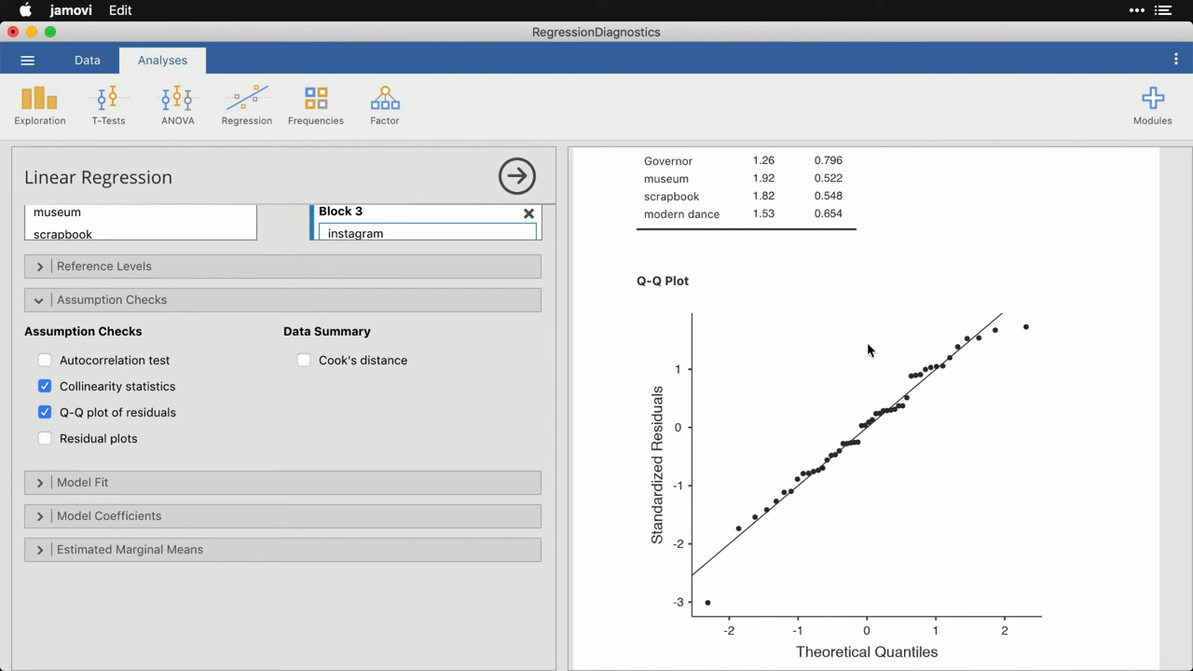
{"action": "mouse_move", "coordinate": [204, 438]}
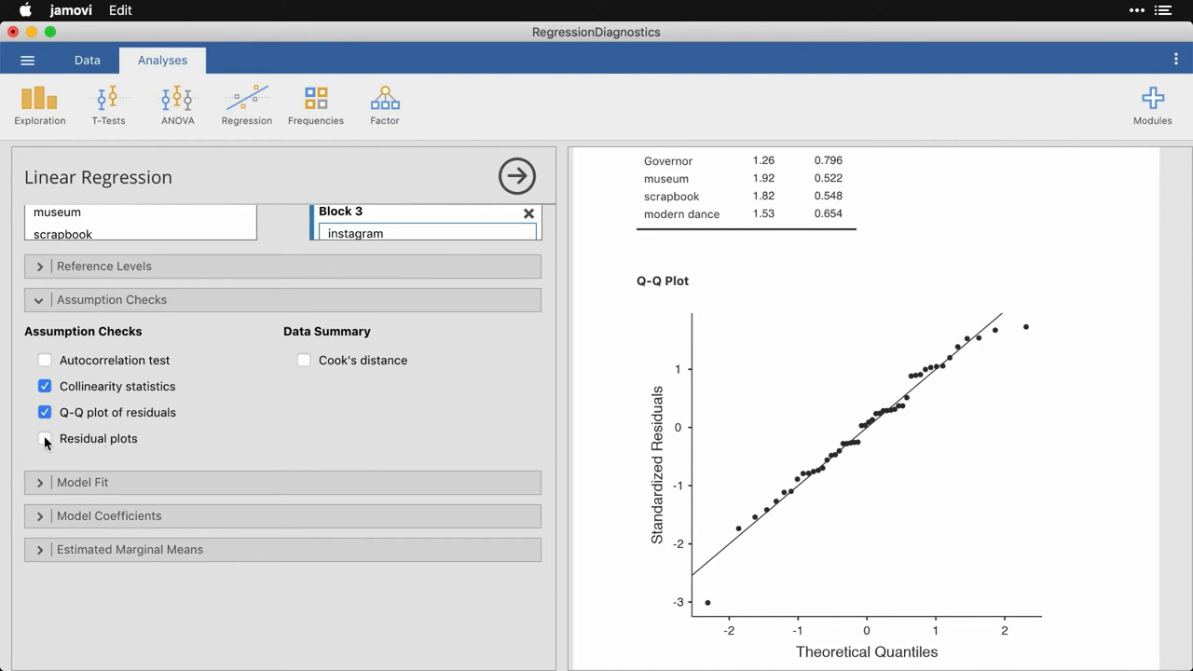
- Add residual plots against fitted values, Openness, museum, scrapbook and modern dance
{"action": "left_click", "coordinate": [45, 438]}
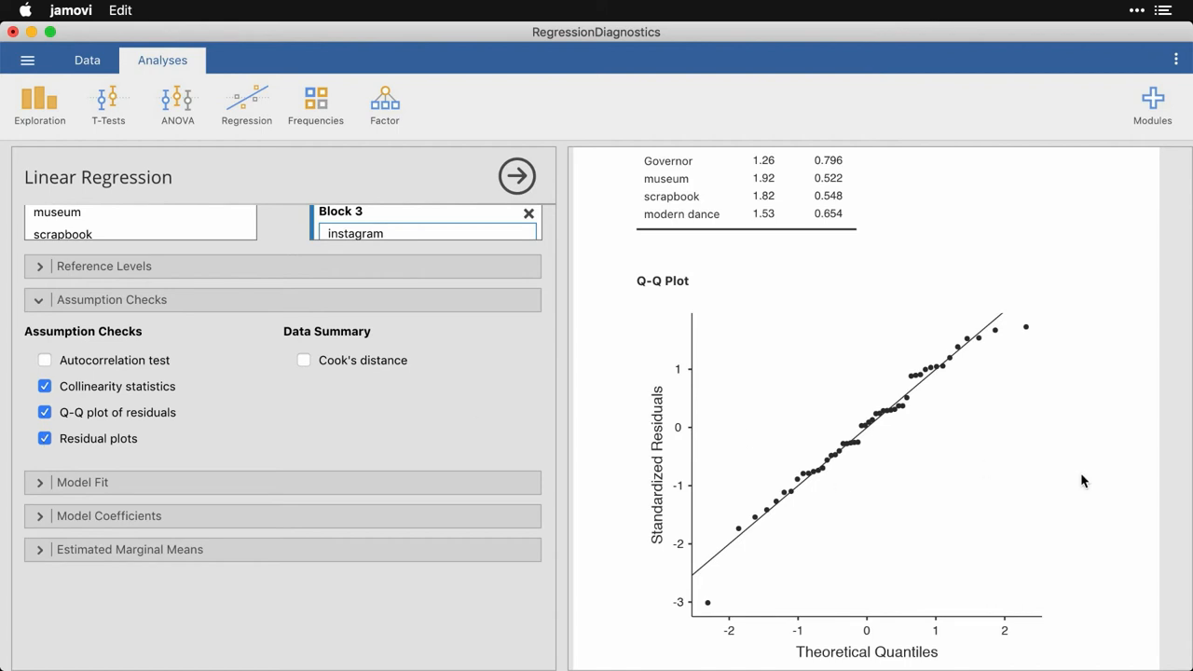
{"action": "scroll", "scroll_direction": "down", "scroll_amount": 3}
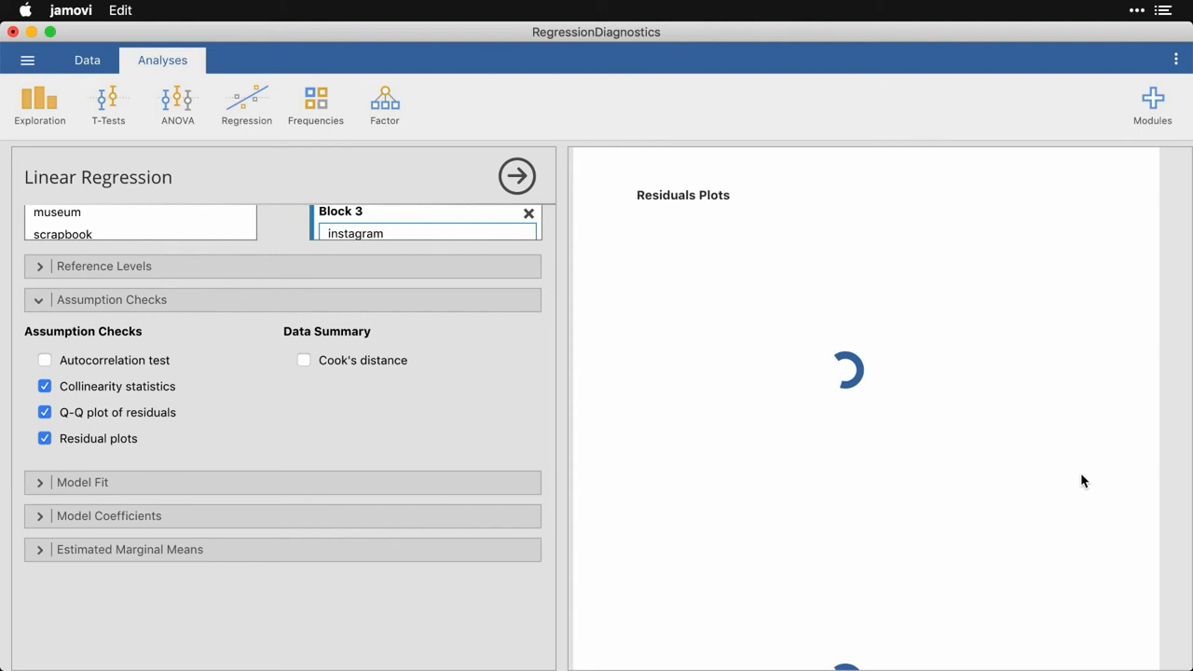
{"action": "mouse_move", "coordinate": [459, 392]}
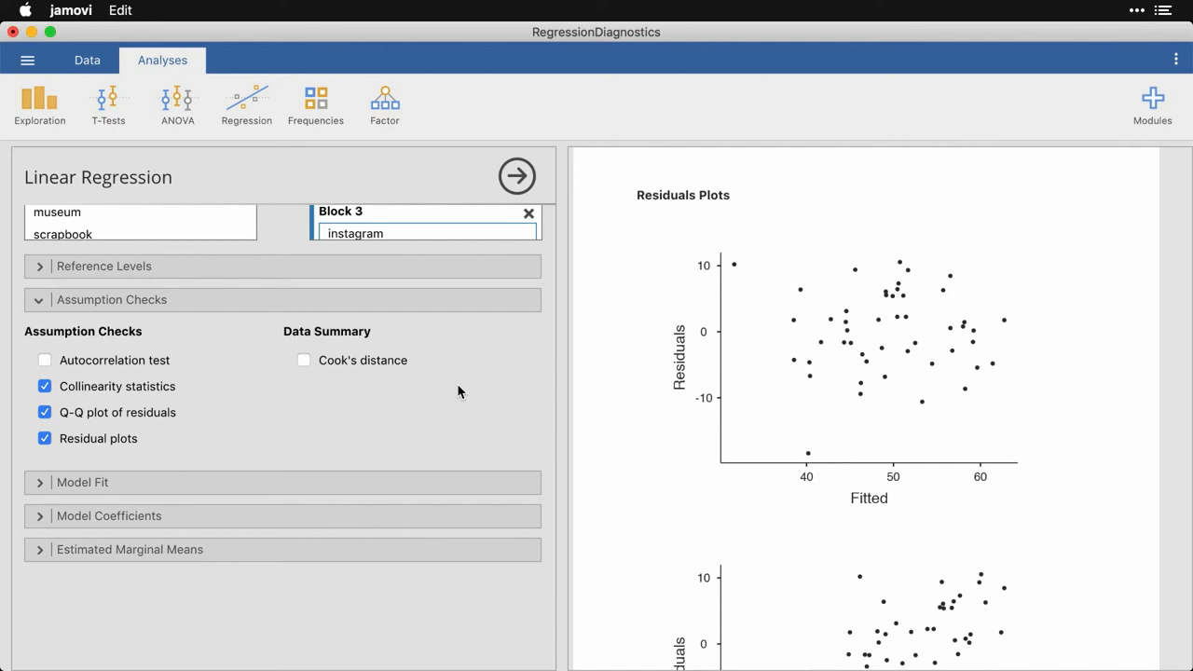
{"action": "mouse_move", "coordinate": [632, 432]}
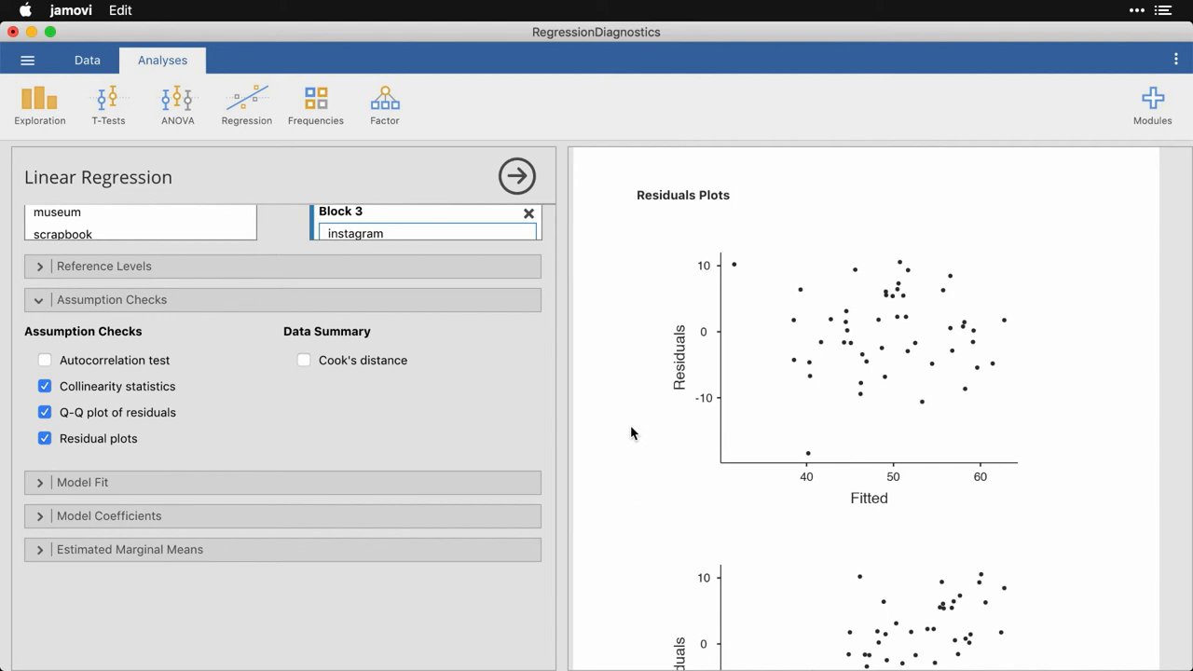
{"action": "scroll", "scroll_direction": "down", "scroll_amount": 3}
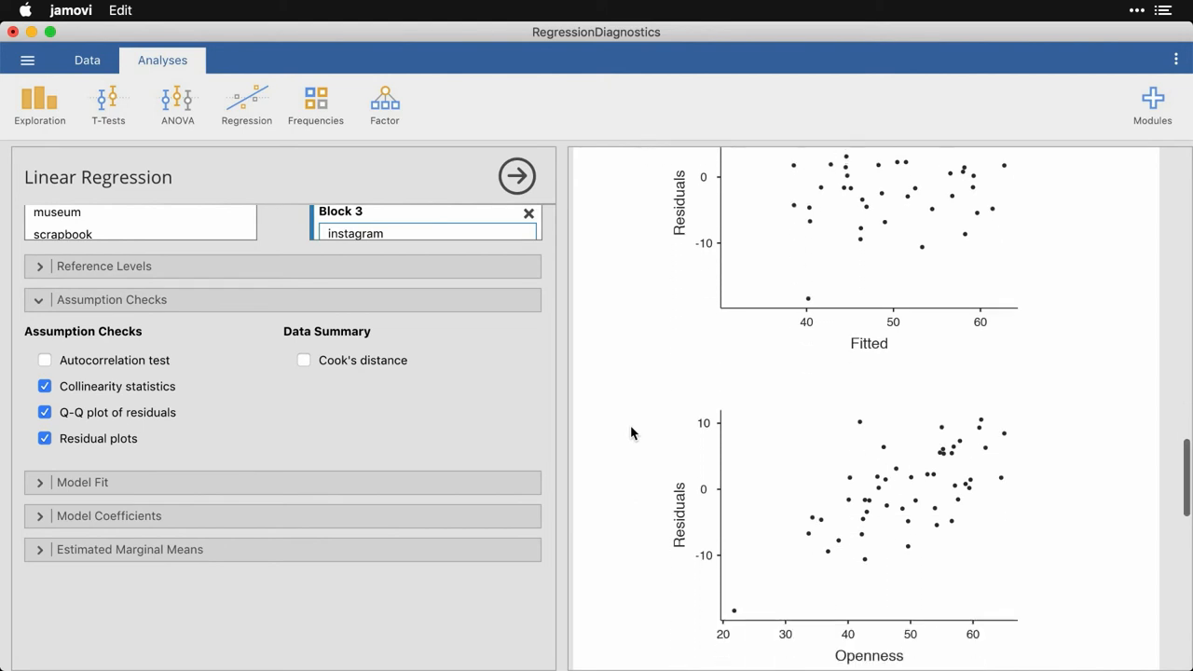
{"action": "scroll", "scroll_direction": "down", "scroll_amount": 3}
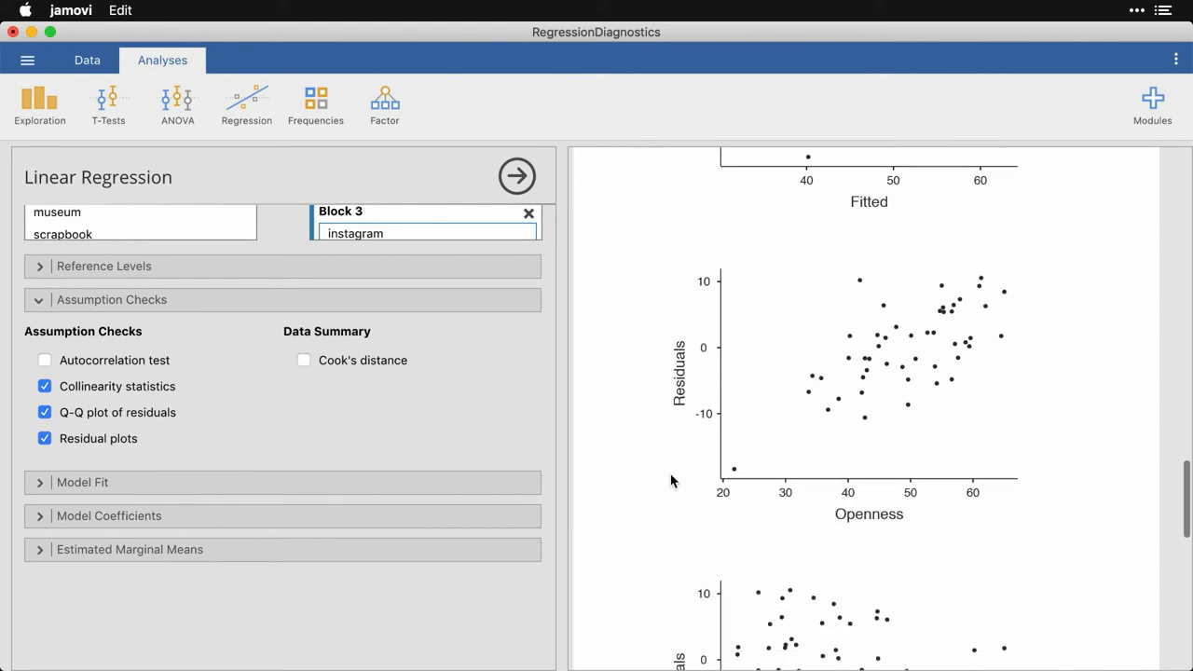
{"action": "mouse_move", "coordinate": [843, 425]}
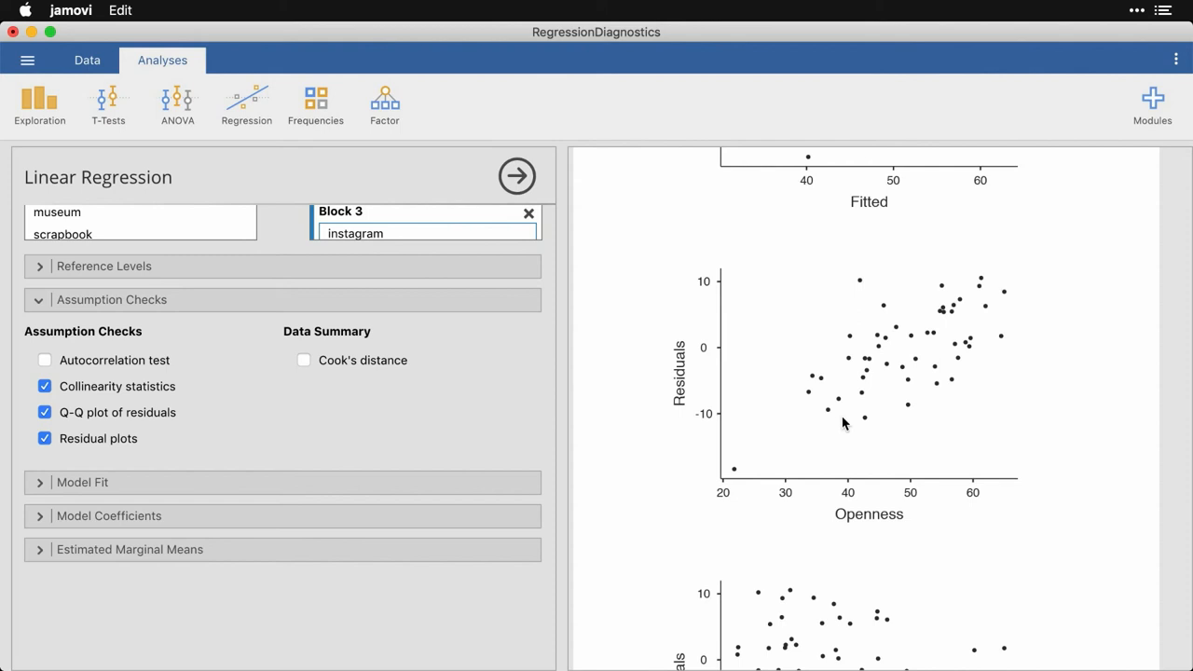
{"action": "scroll", "scroll_direction": "down", "scroll_amount": 3}
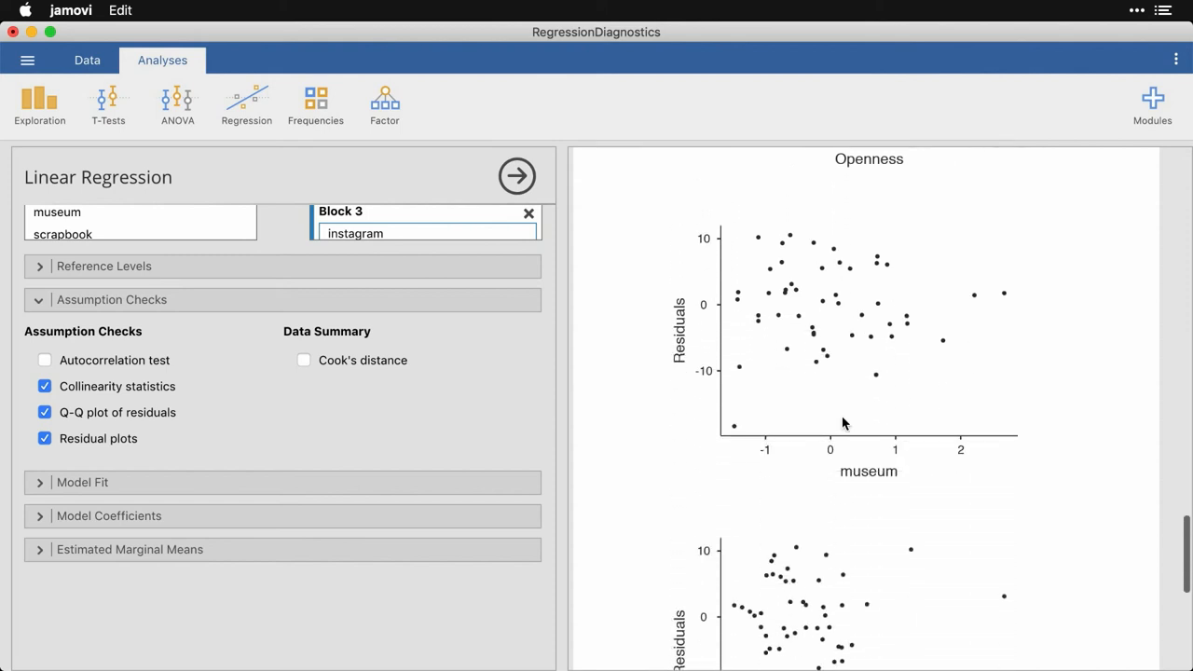
{"action": "scroll", "scroll_direction": "down", "scroll_amount": 3}
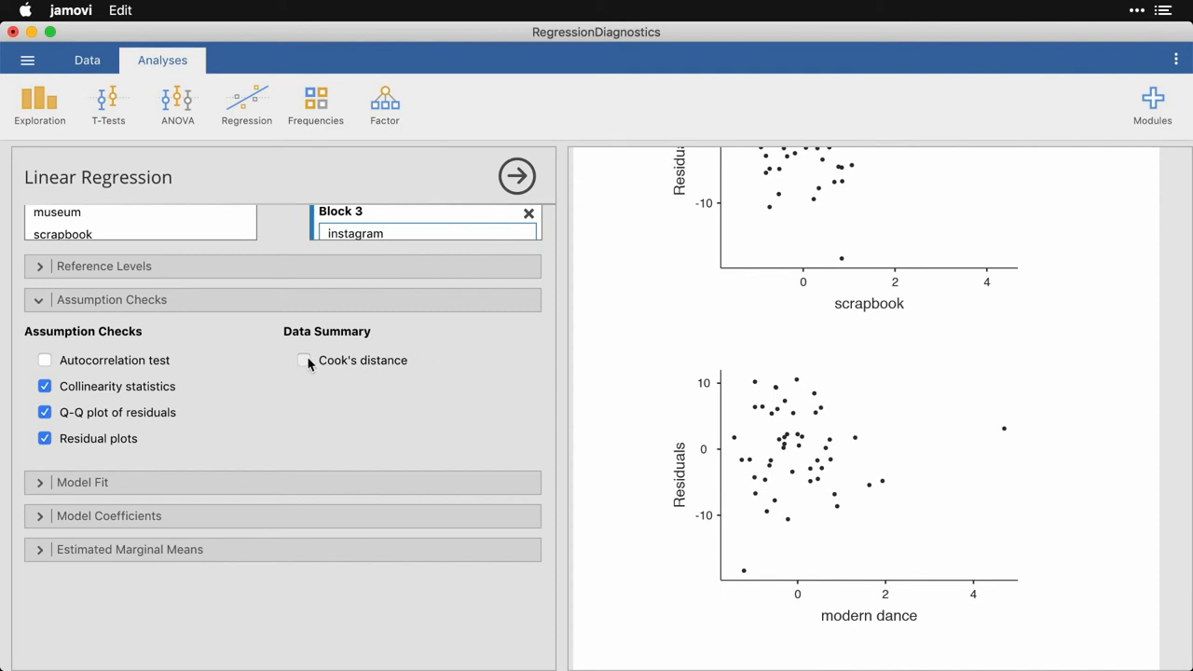
- Add a Cook's distance summary table (mean 0.0398, median 0.00966, SD 0.137)
{"action": "left_click", "coordinate": [304, 360]}
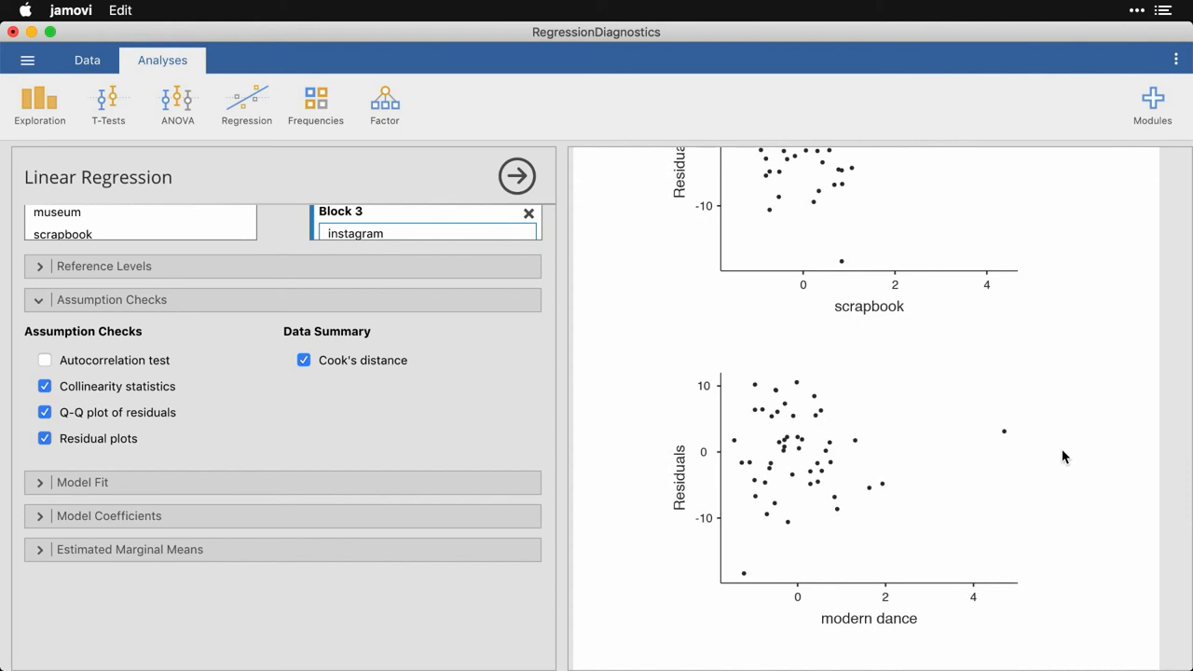
{"action": "scroll", "scroll_direction": "down", "scroll_amount": 3}
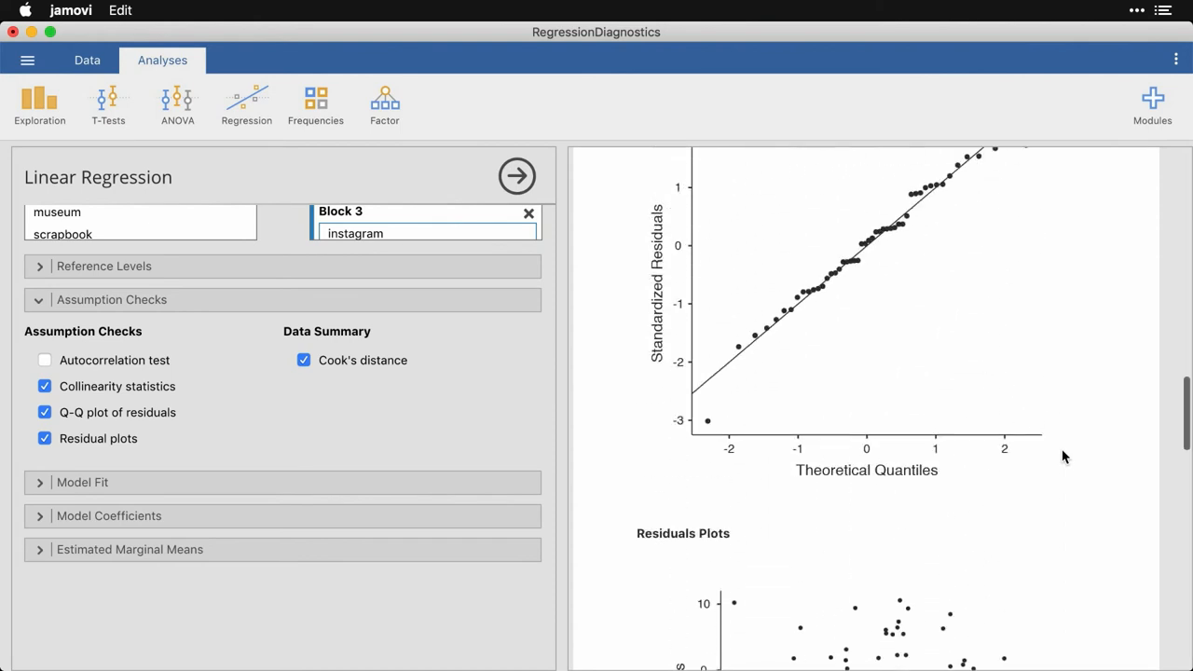
{"action": "scroll", "scroll_direction": "up", "scroll_amount": 3}
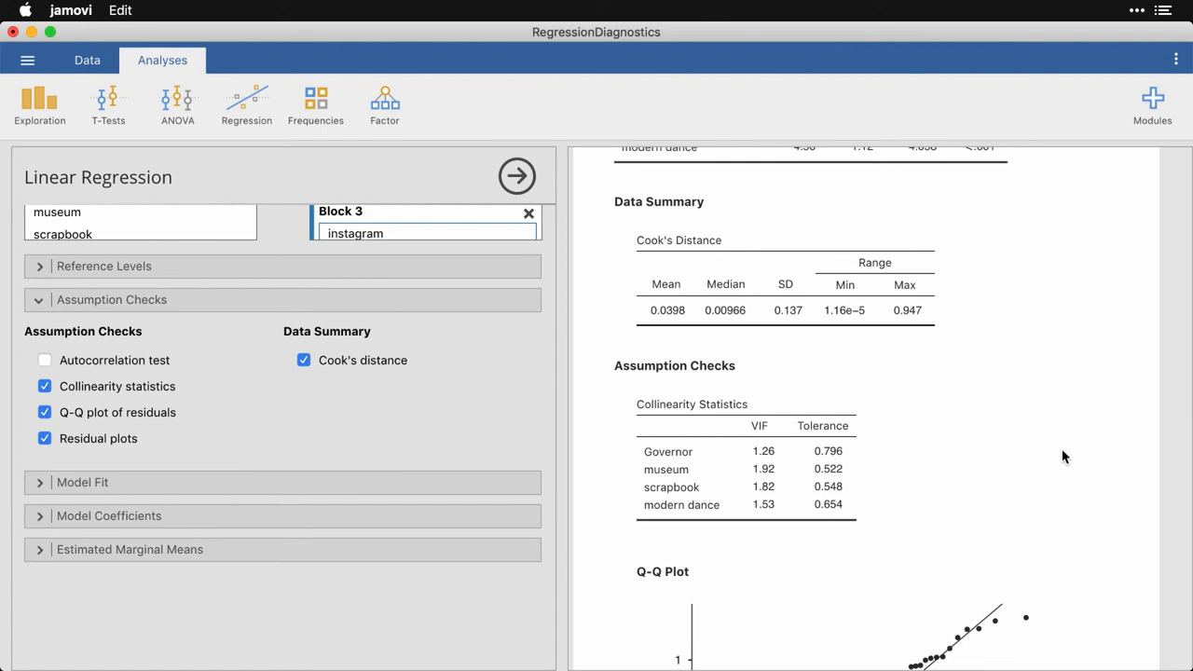
{"action": "mouse_move", "coordinate": [261, 571]}
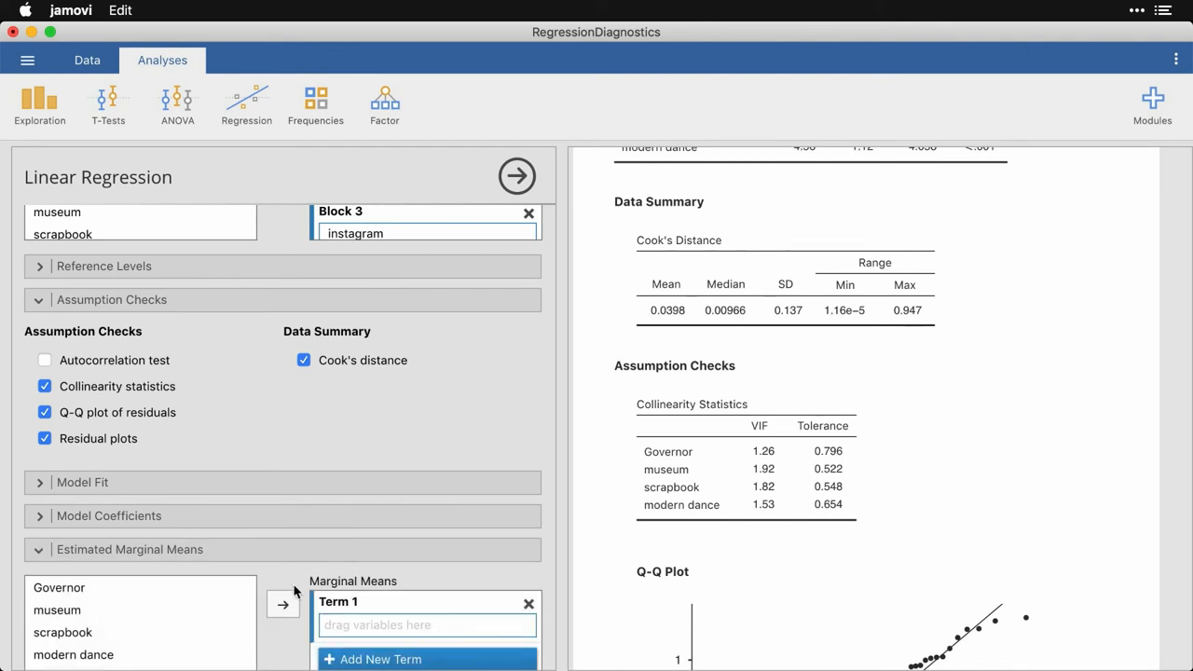
- Plot estimated marginal means of Openness for Governor (Democrat vs Republican)
{"action": "scroll", "scroll_direction": "down", "scroll_amount": 3}
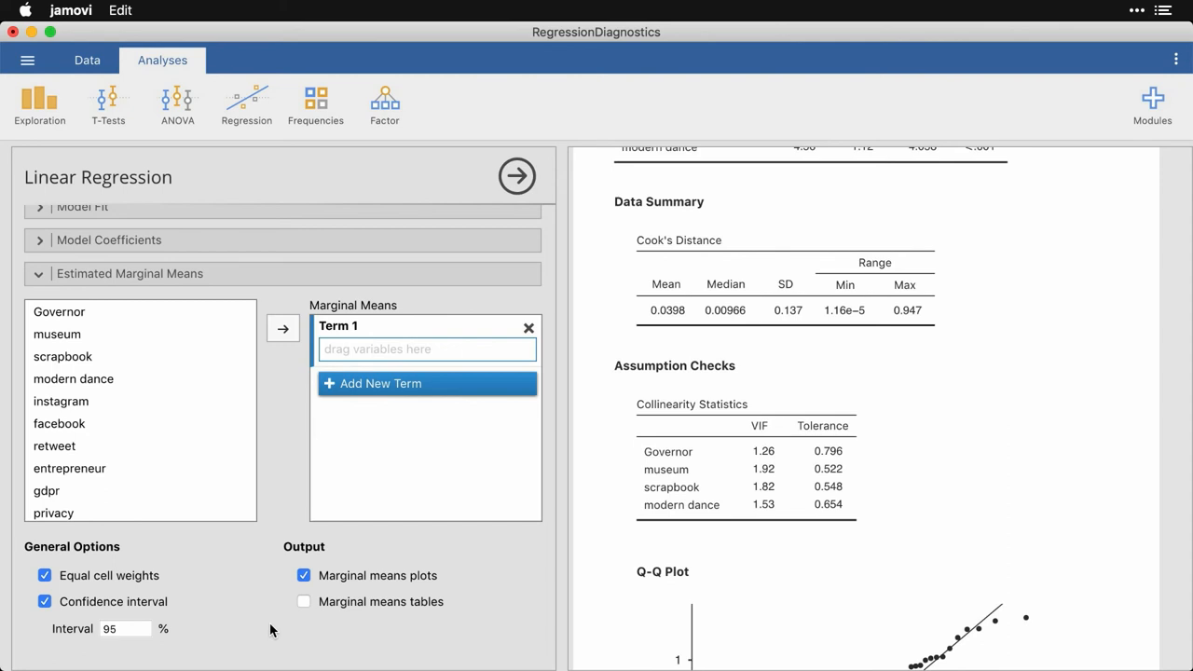
{"action": "mouse_move", "coordinate": [130, 390]}
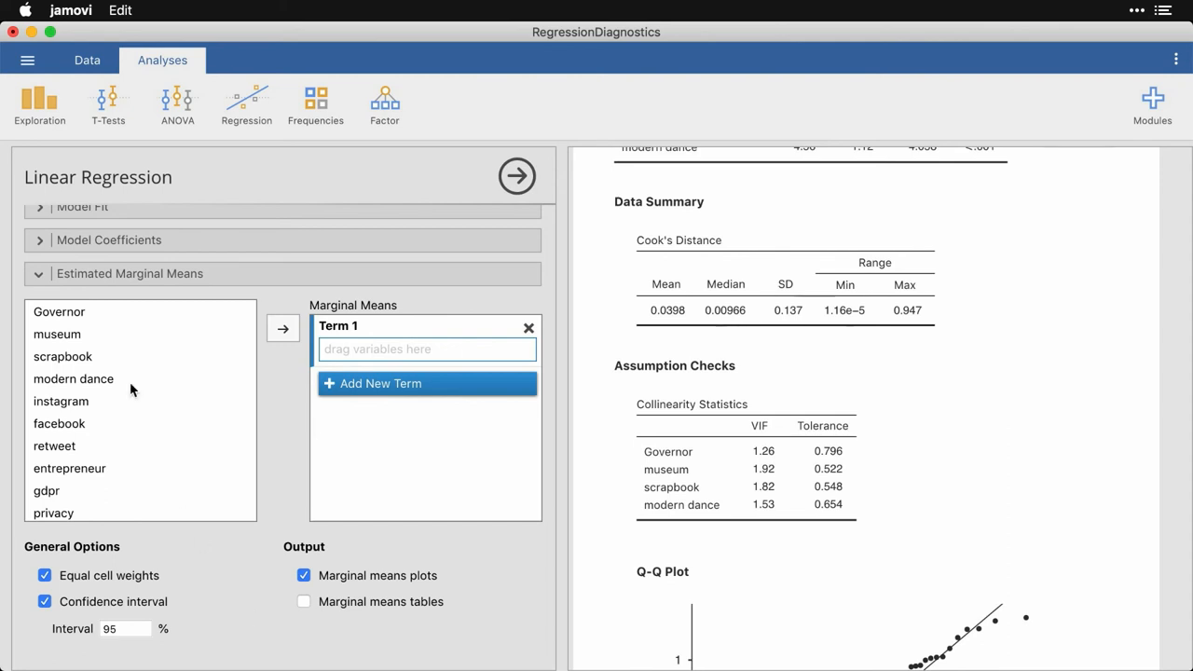
{"action": "left_click", "coordinate": [60, 311]}
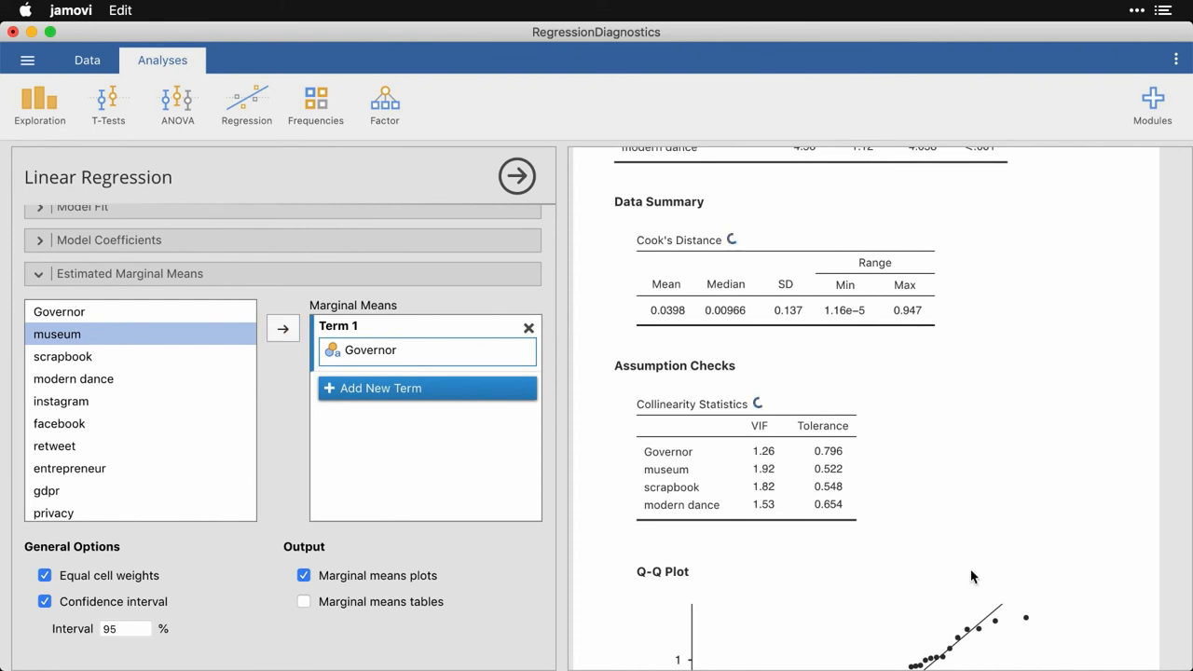
{"action": "scroll", "scroll_direction": "down", "scroll_amount": 3}
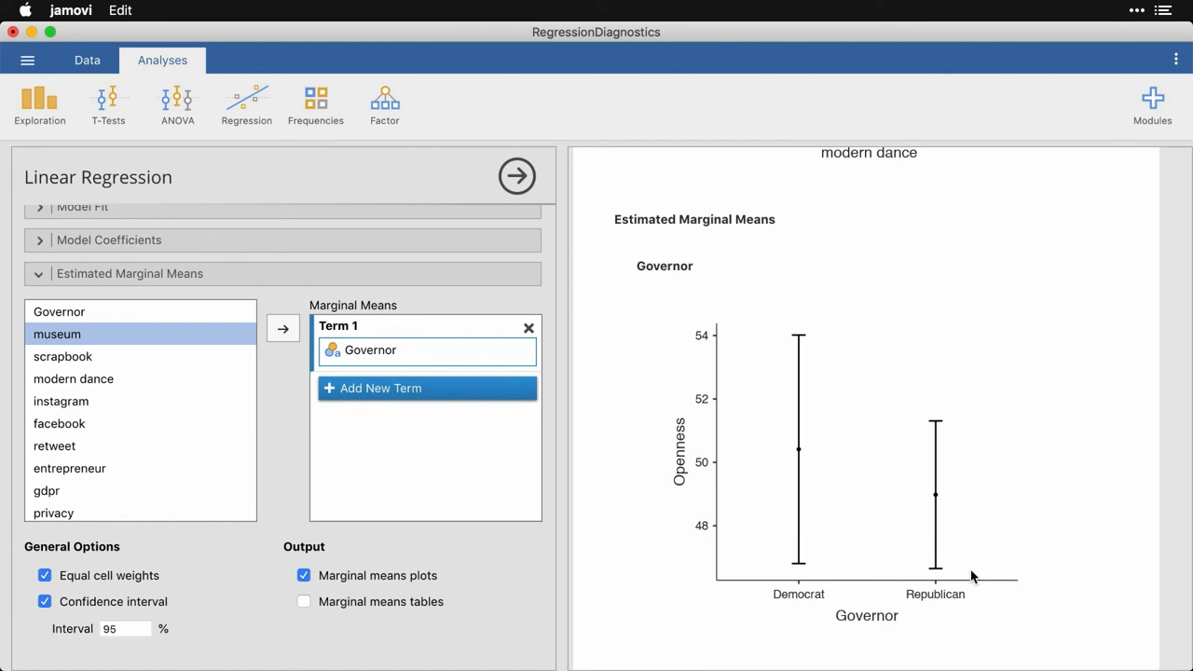
{"action": "mouse_move", "coordinate": [938, 501]}
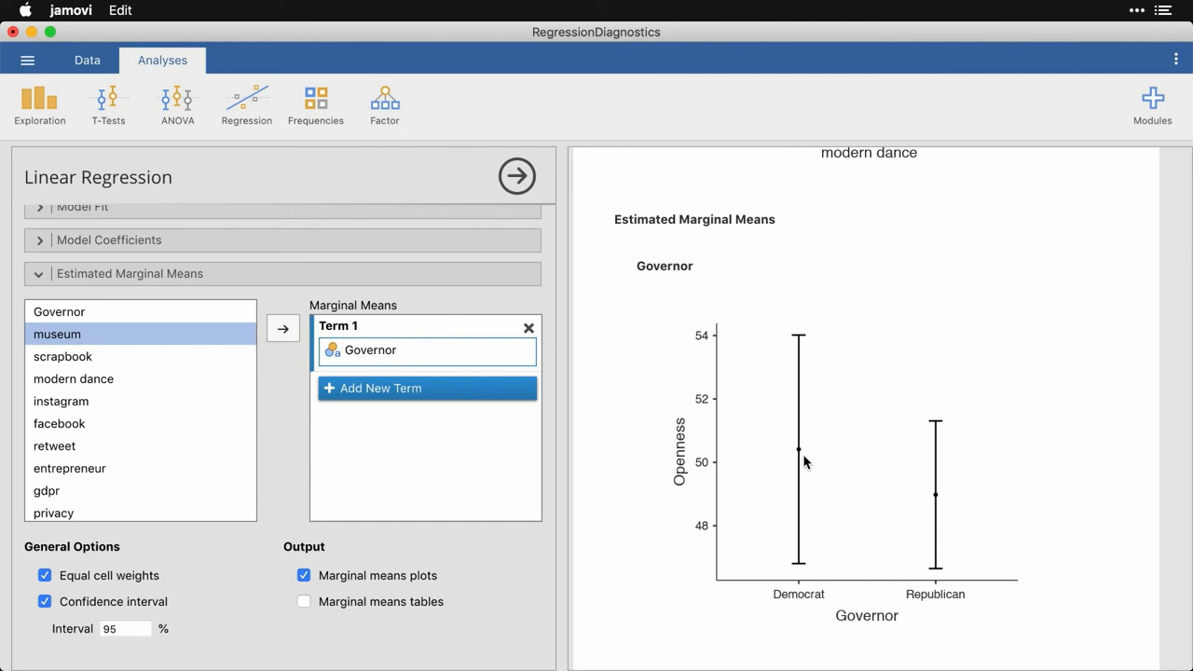
{"action": "mouse_move", "coordinate": [847, 489]}
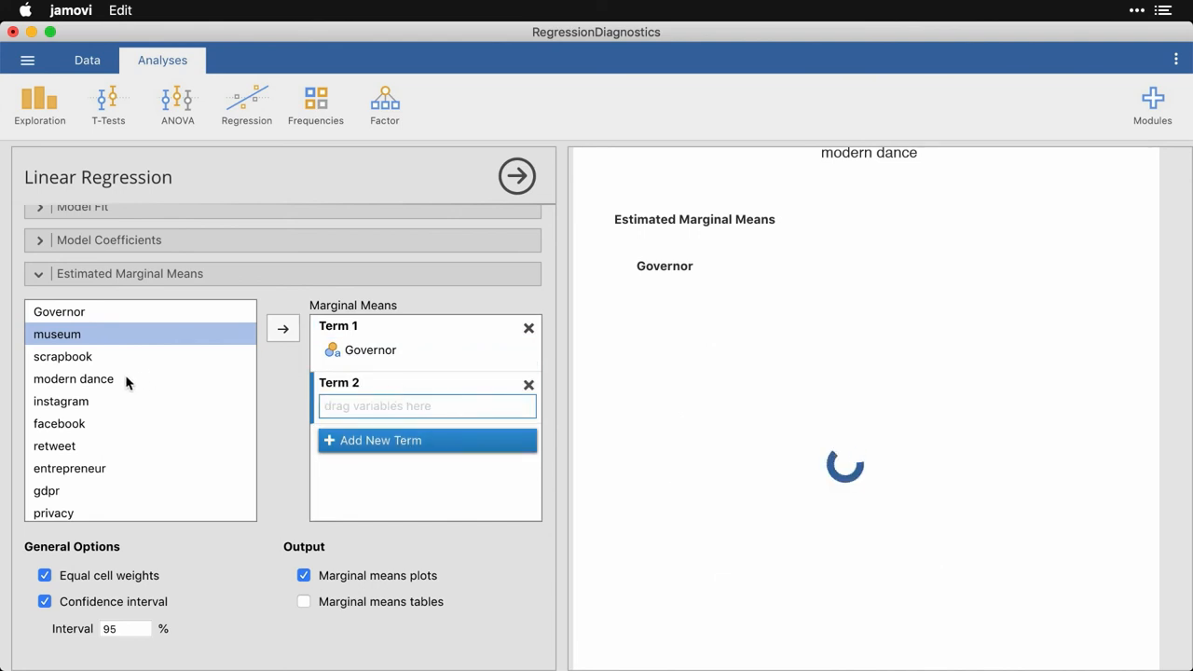
- Add modern dance as a second marginal means term, plotting Openness across modern dance
{"action": "left_click", "coordinate": [73, 379]}
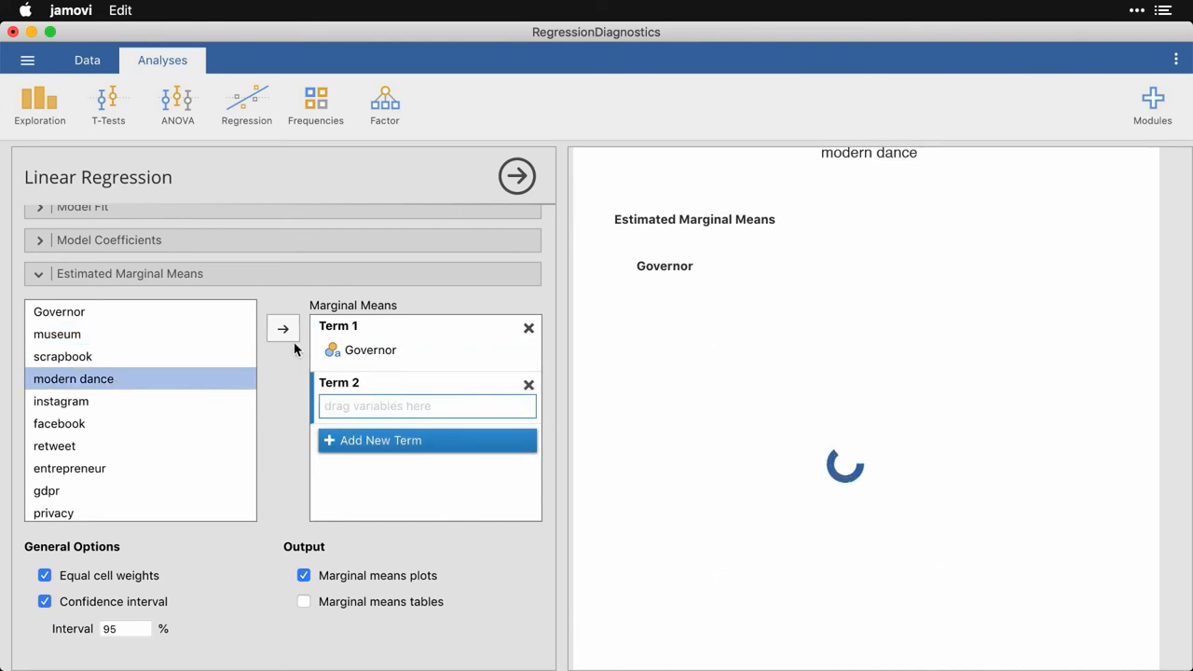
{"action": "left_click", "coordinate": [283, 328]}
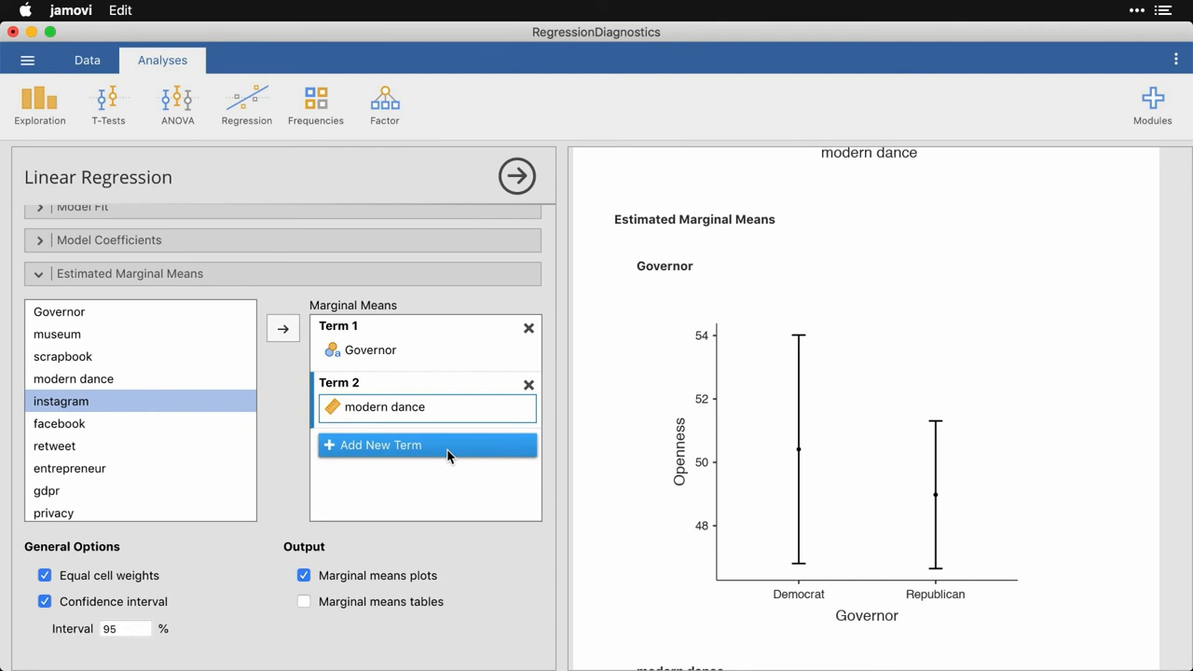
{"action": "scroll", "scroll_direction": "down", "scroll_amount": 3}
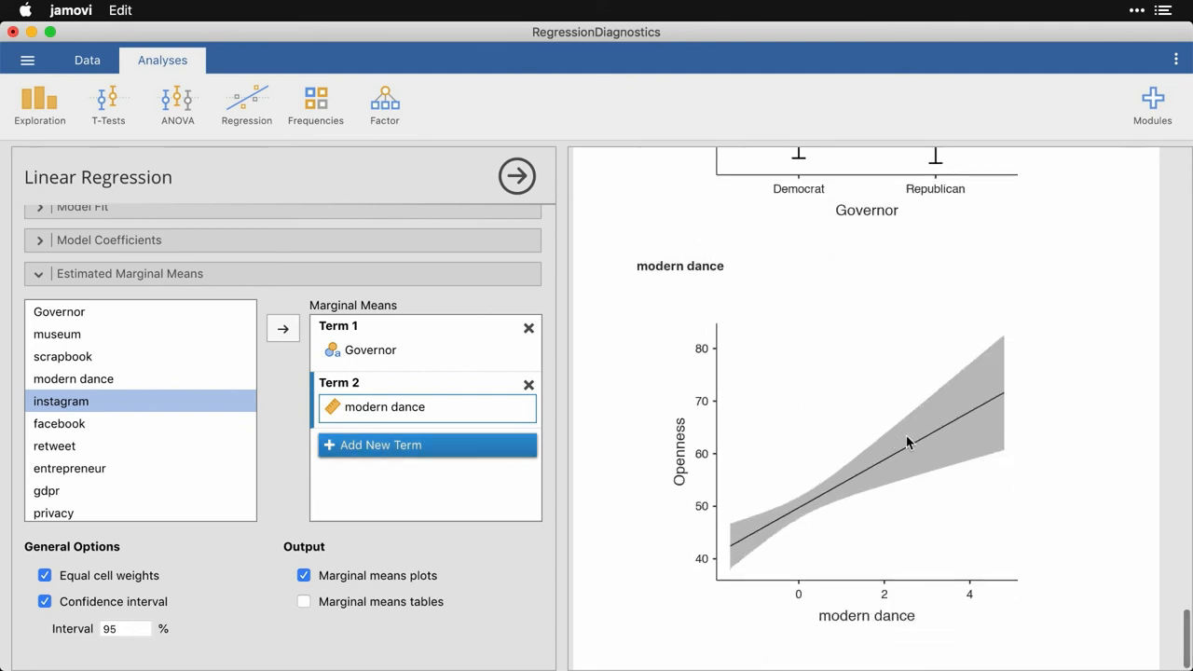
{"action": "mouse_move", "coordinate": [1078, 491]}
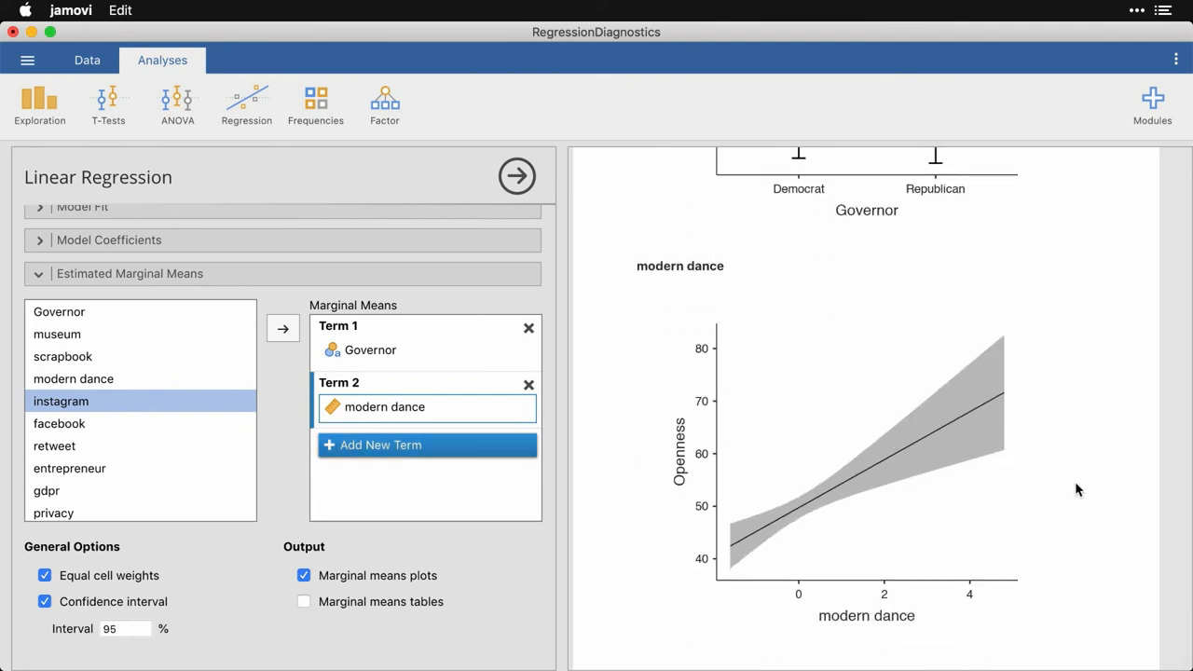